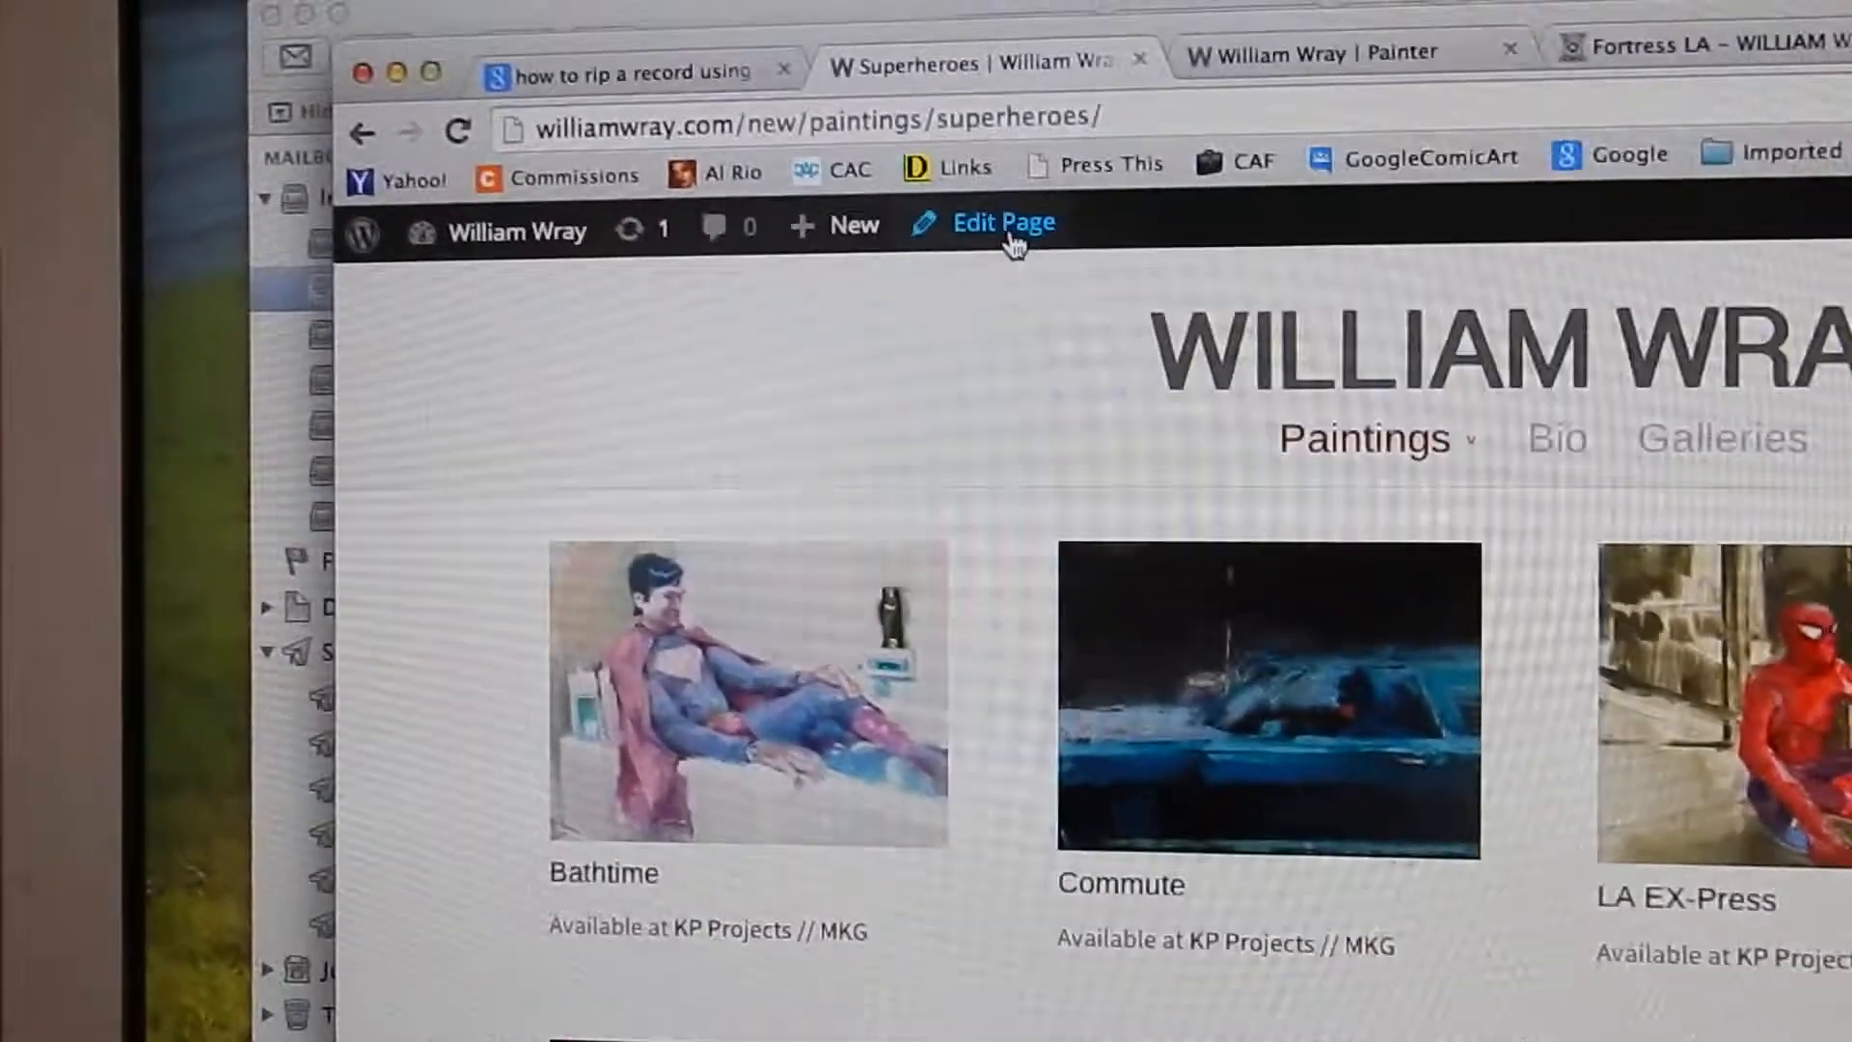
- Enter Edit Page on Superheroes and bring up the Super Gallery module's image list
click(1004, 222)
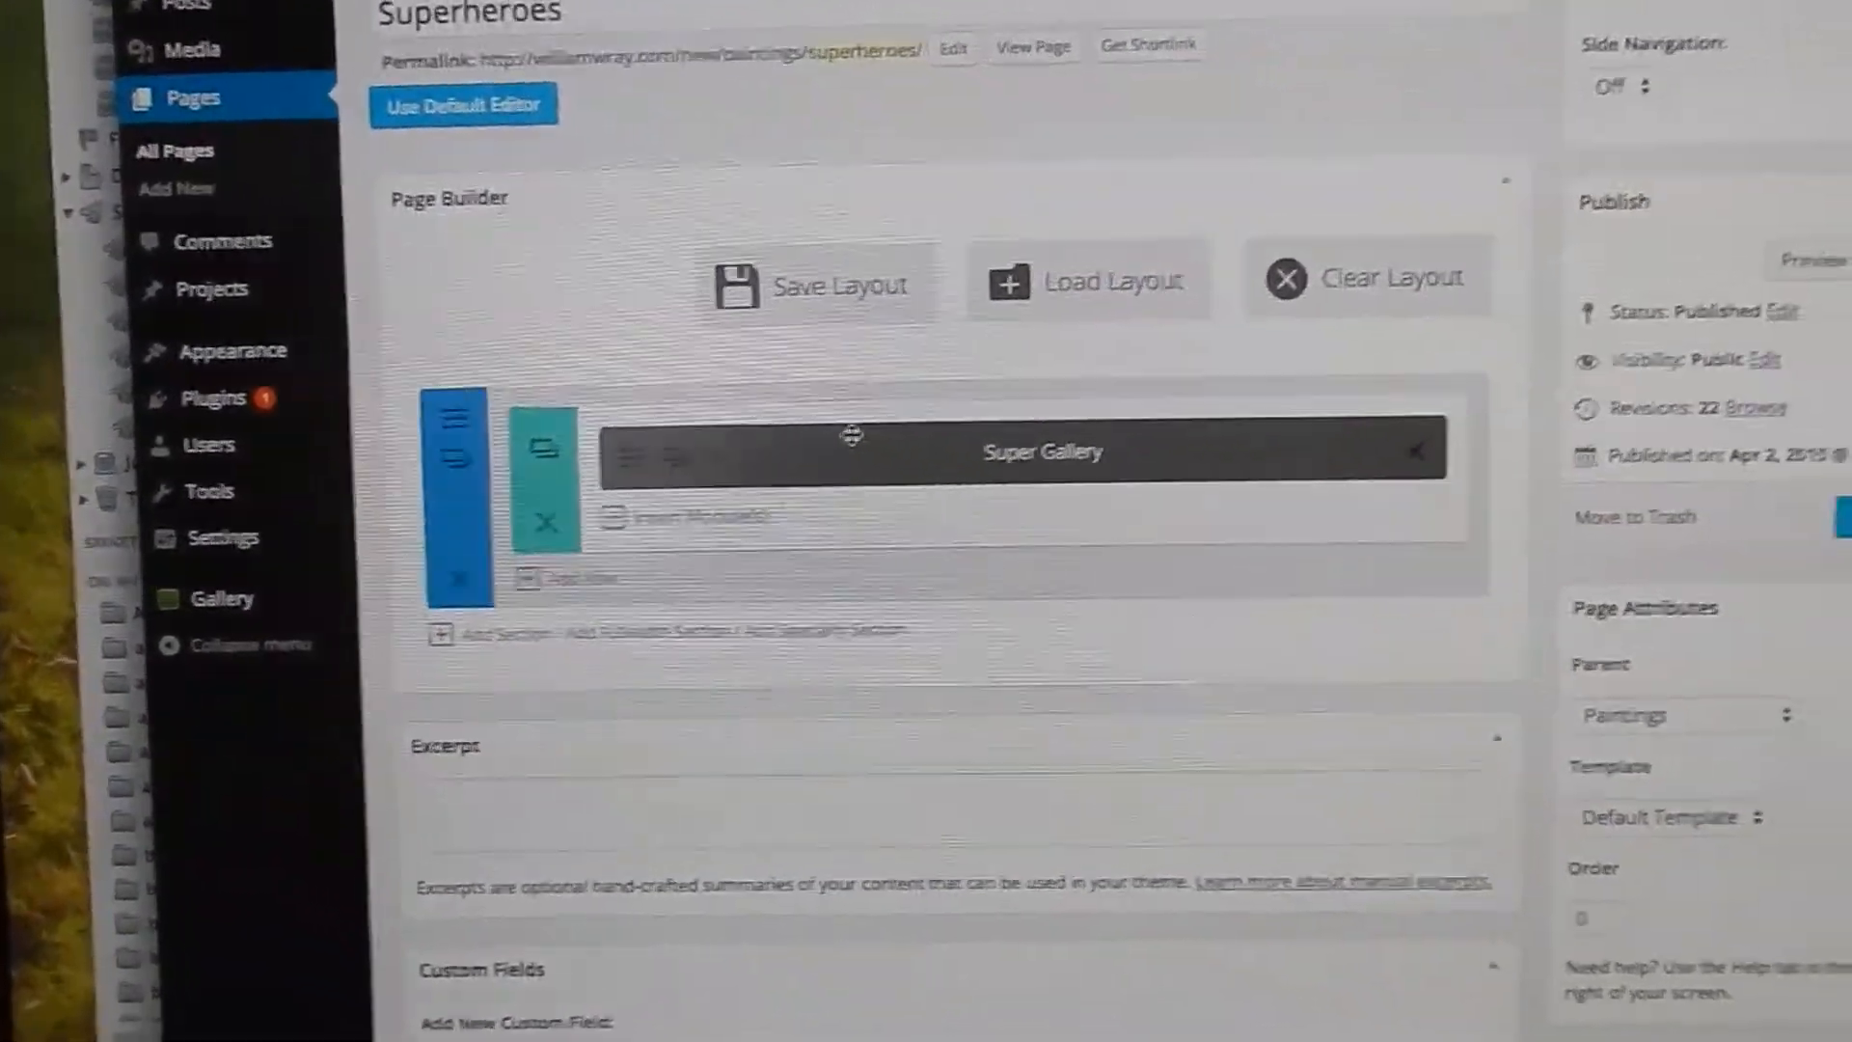
scroll(down, 3)
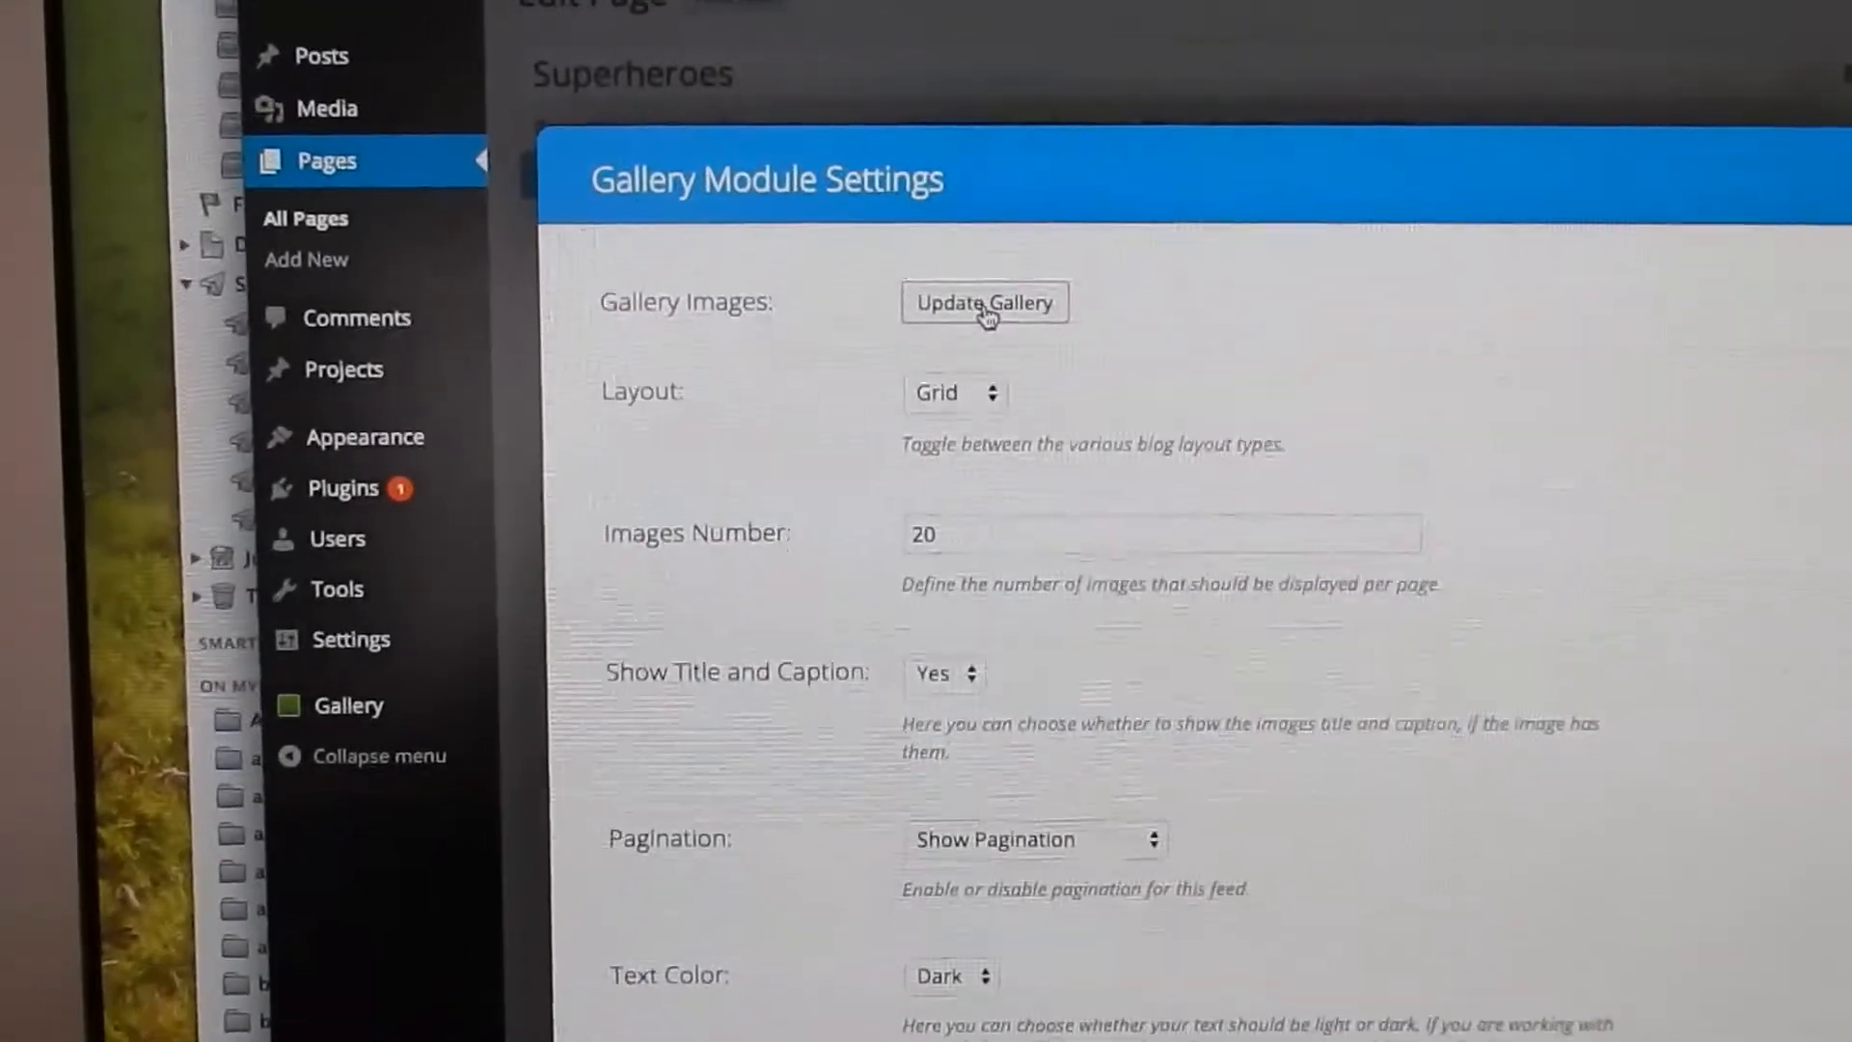
click(984, 302)
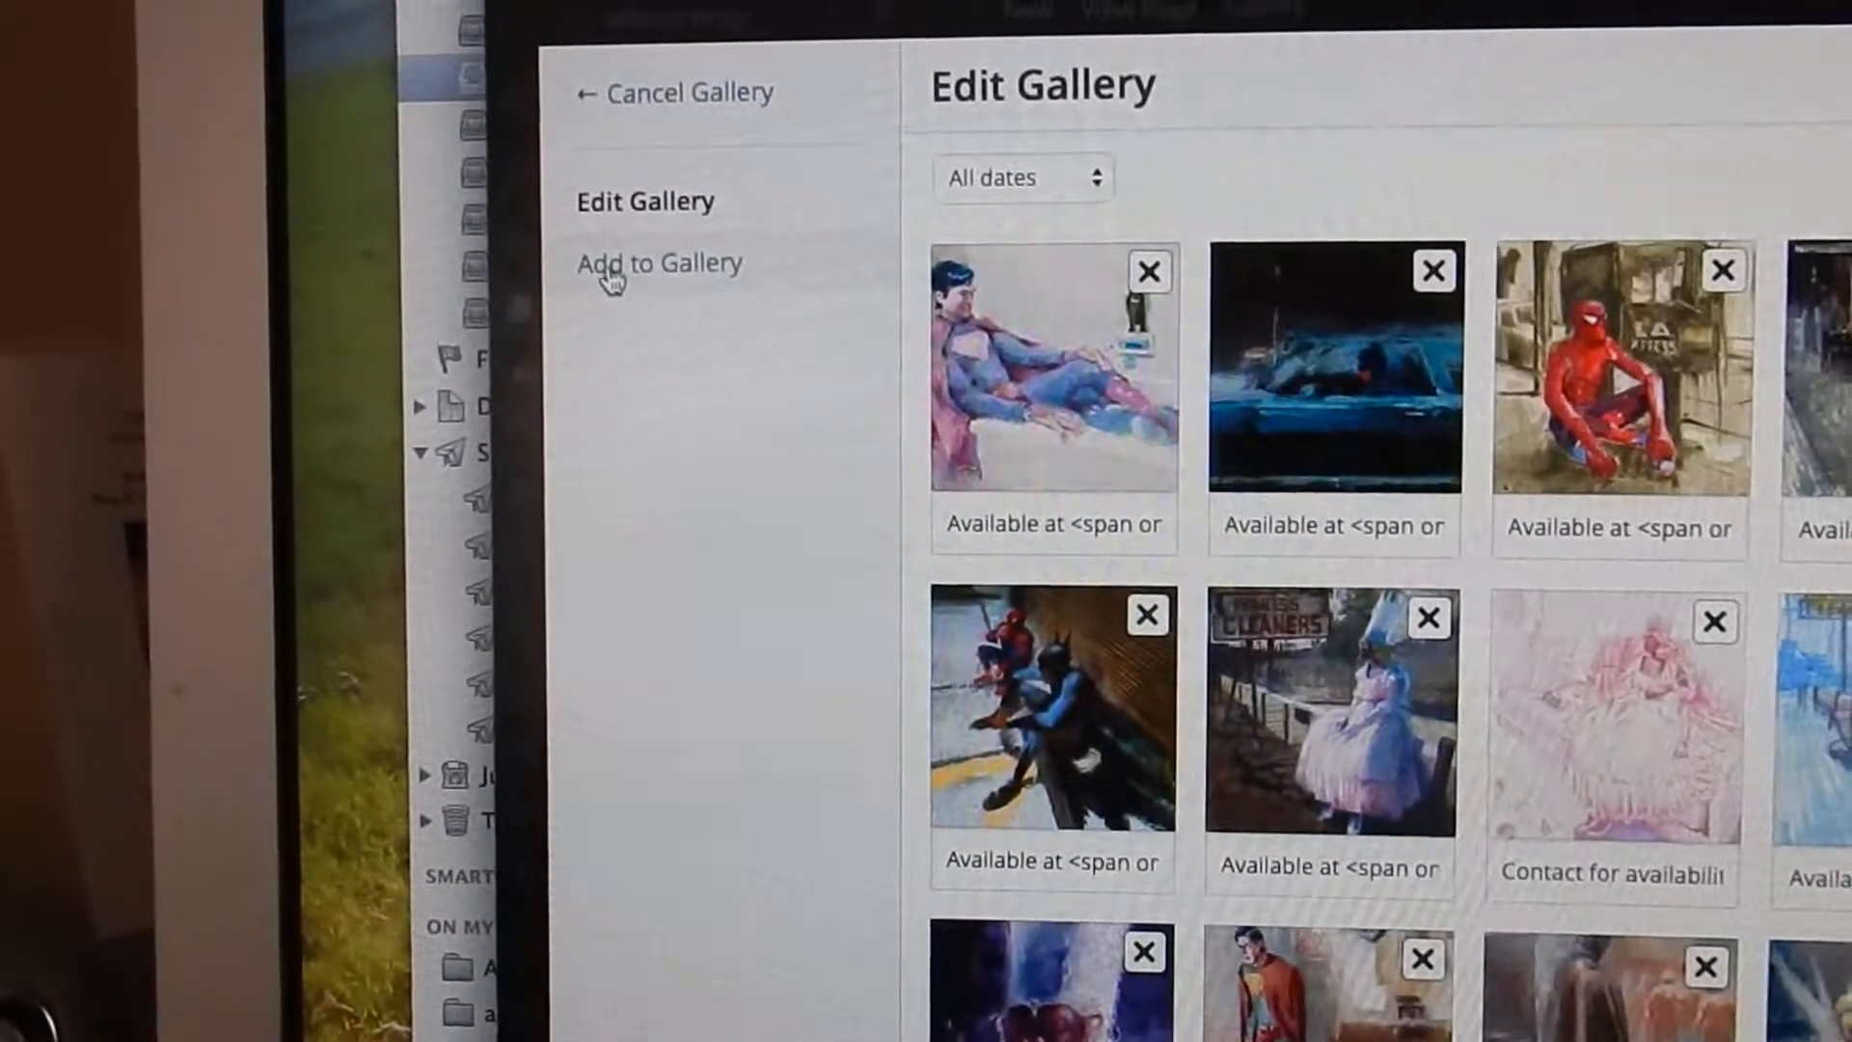
- Start Add to Gallery and upload a new abstract painting file from the computer
click(659, 262)
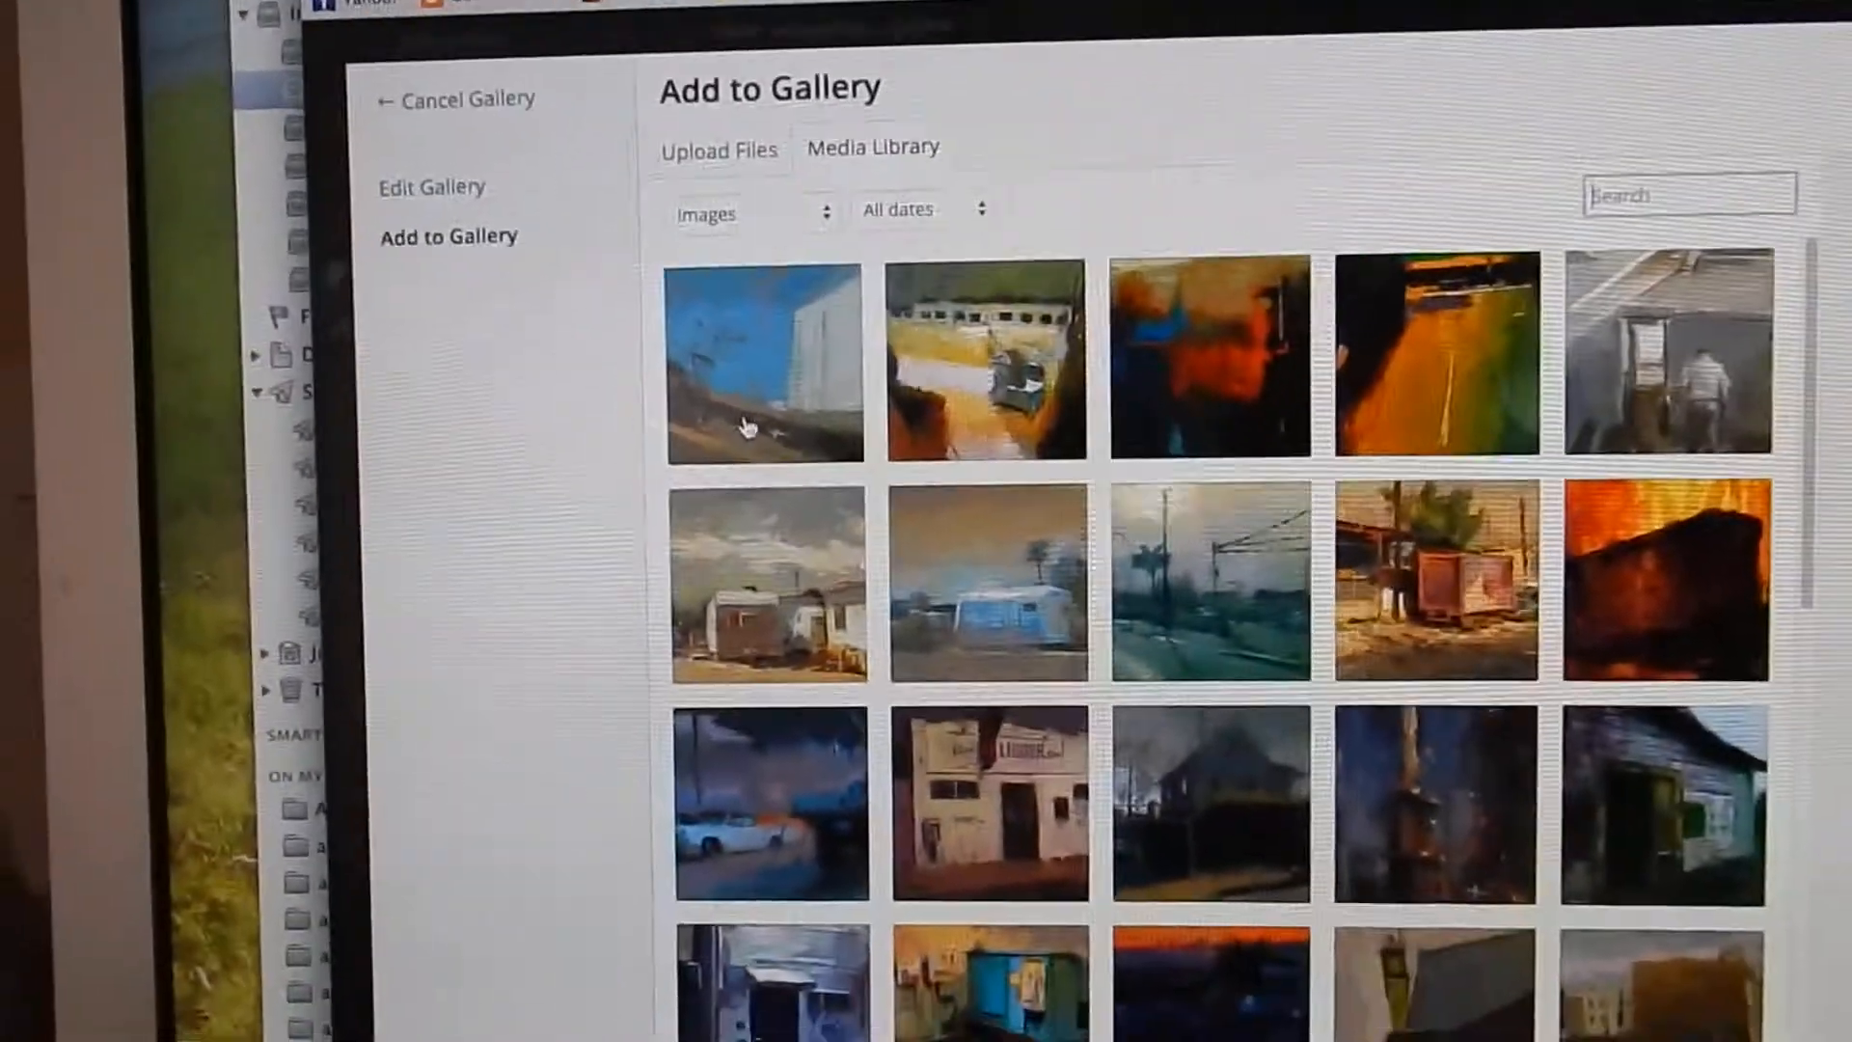
scroll(down, 3)
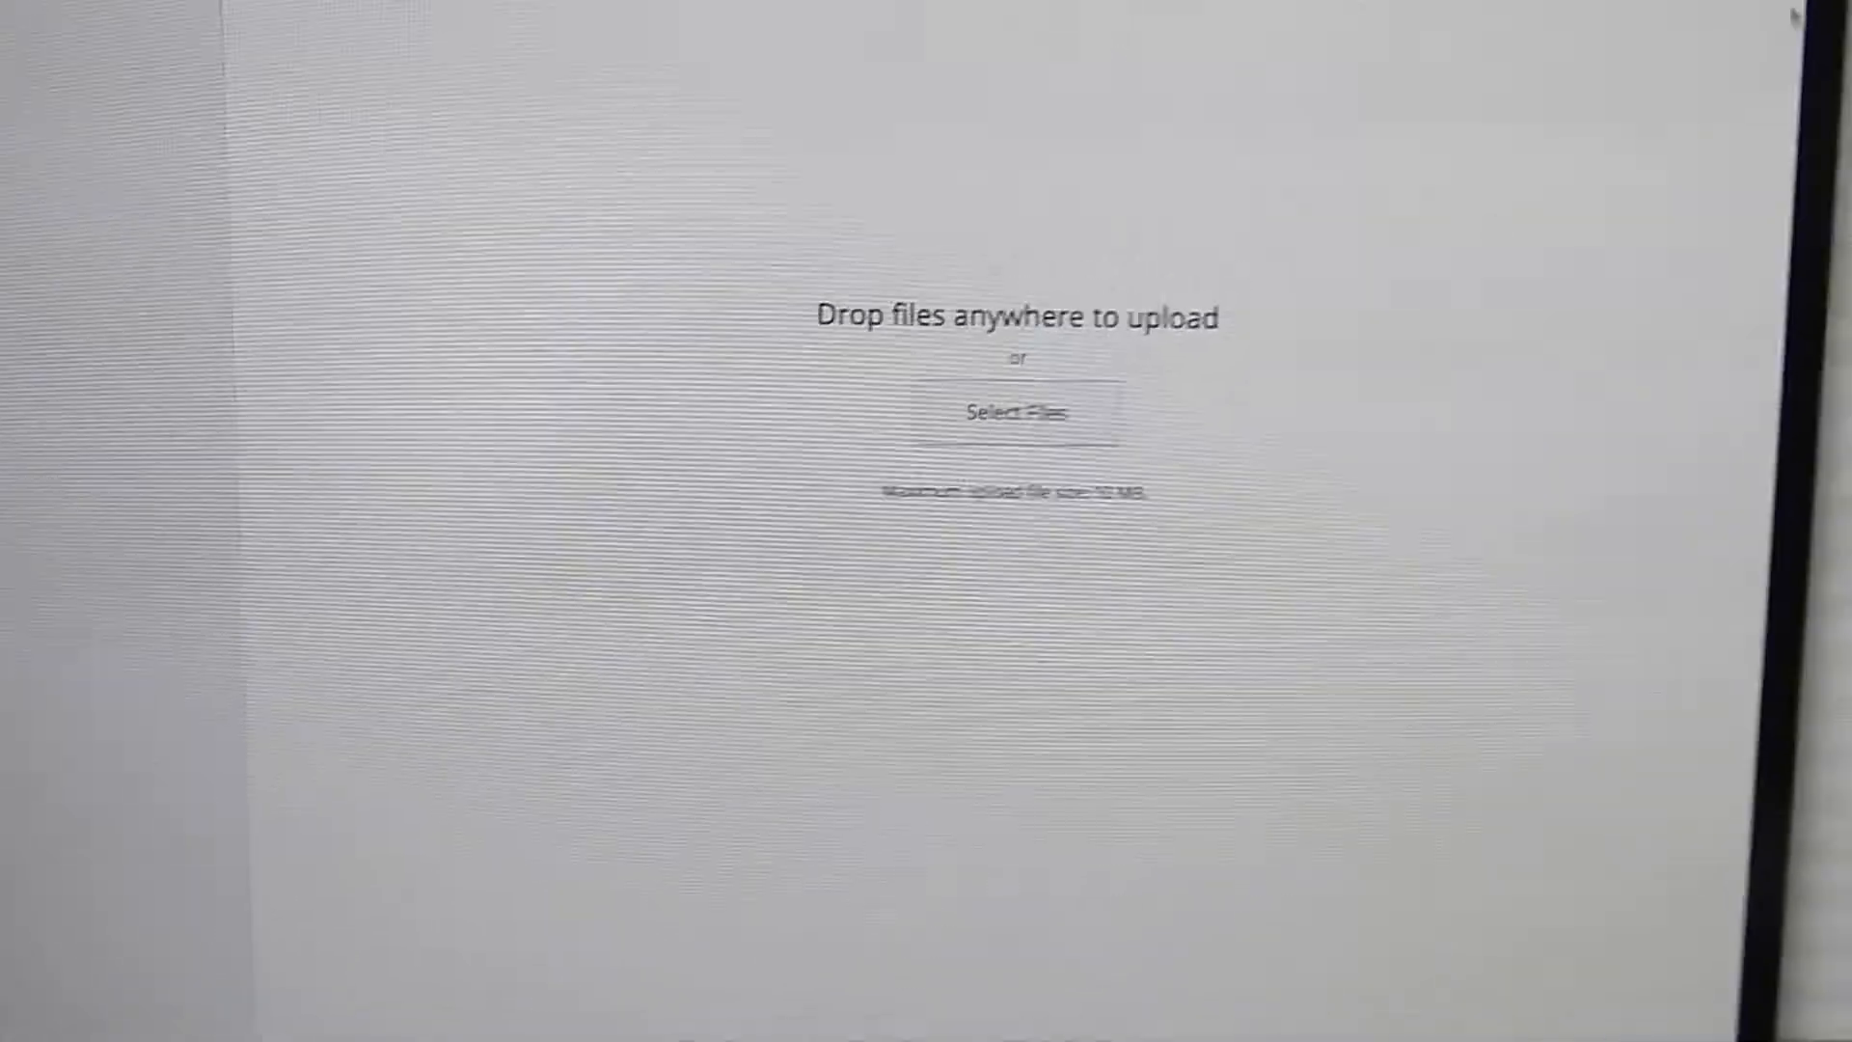
click(1015, 412)
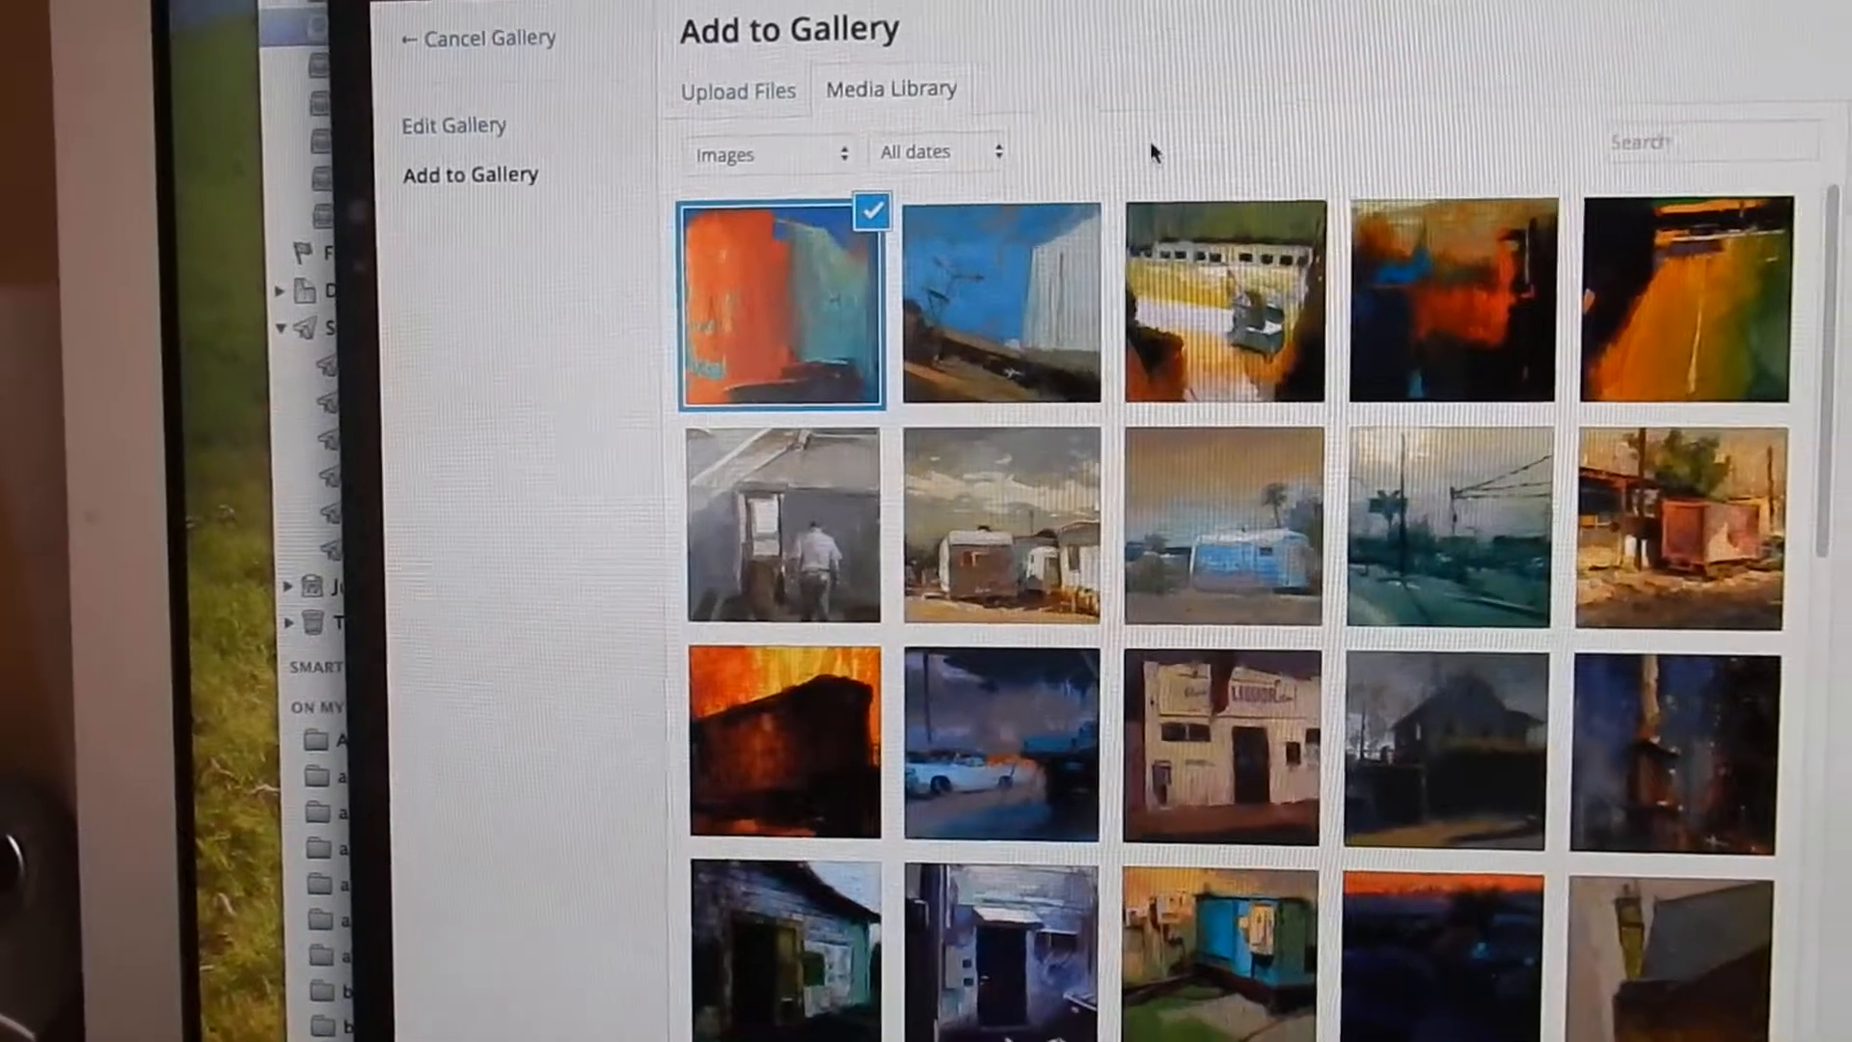
- Review the uploaded image's title, add it to the gallery and update the gallery on the page
click(780, 304)
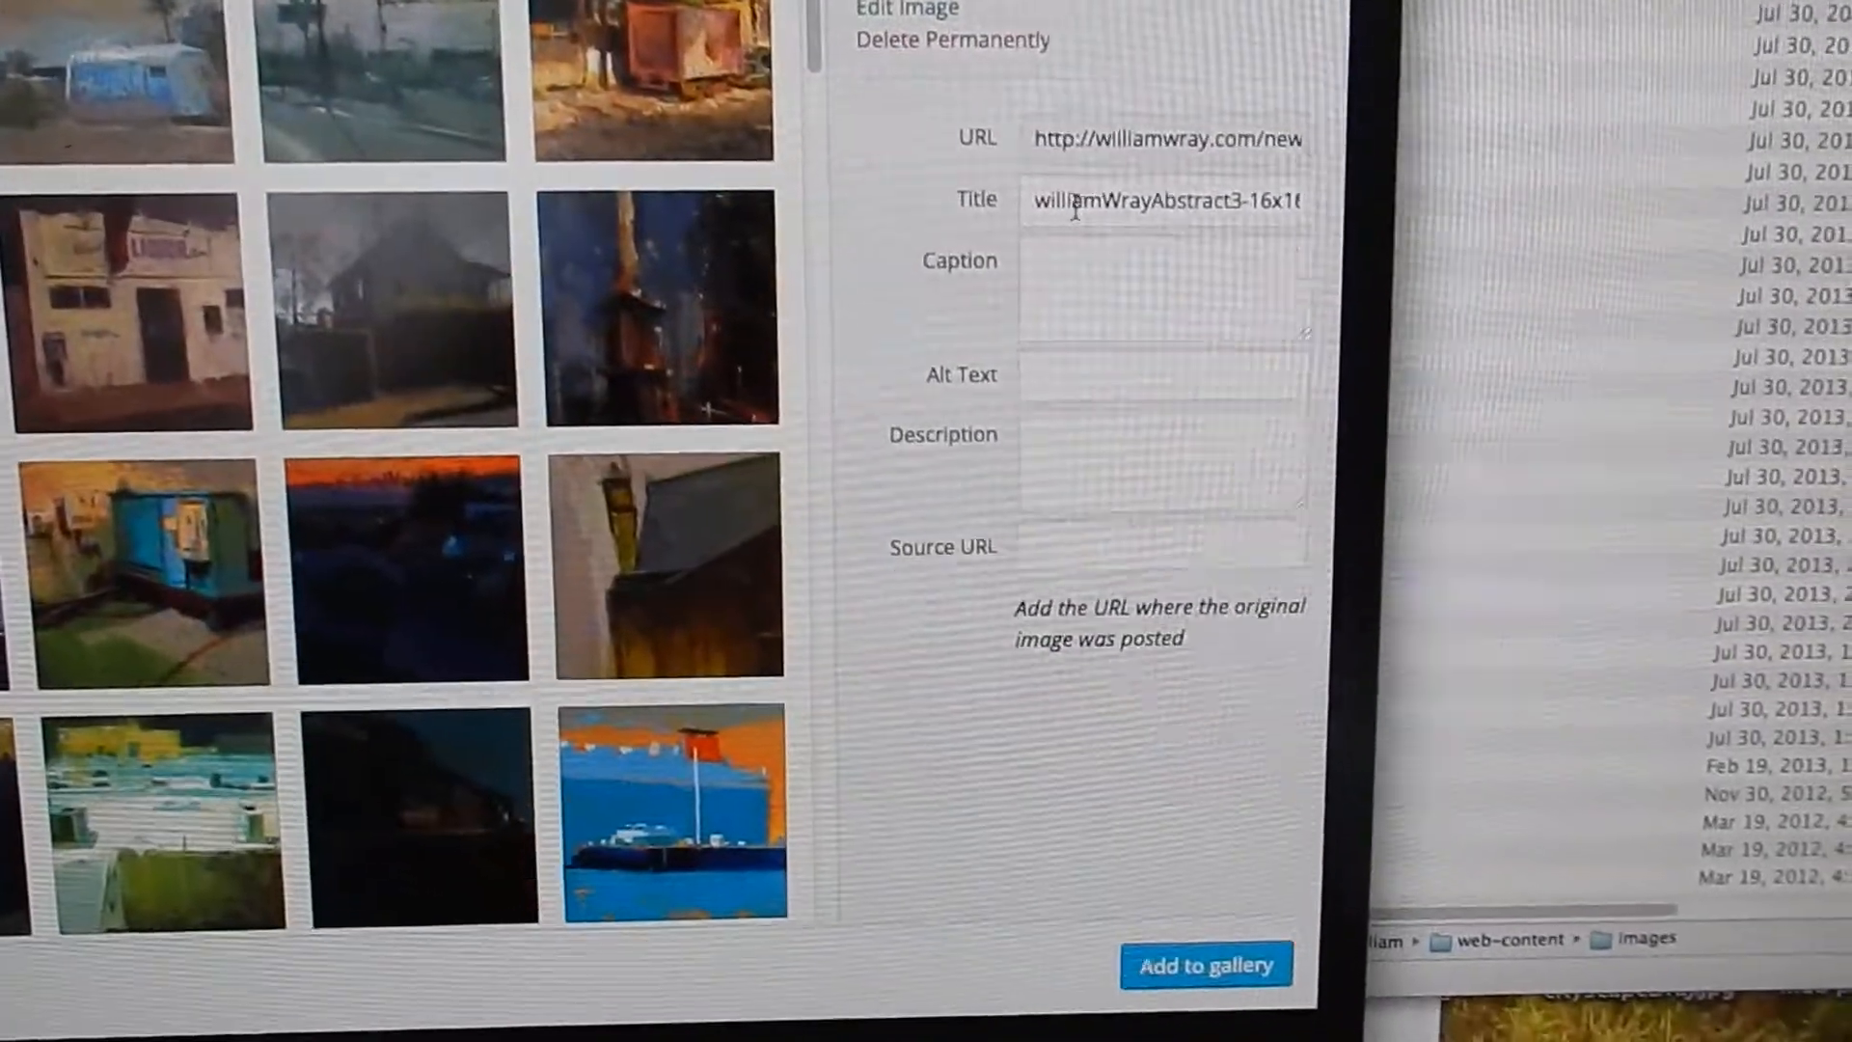
triple_click(1163, 201)
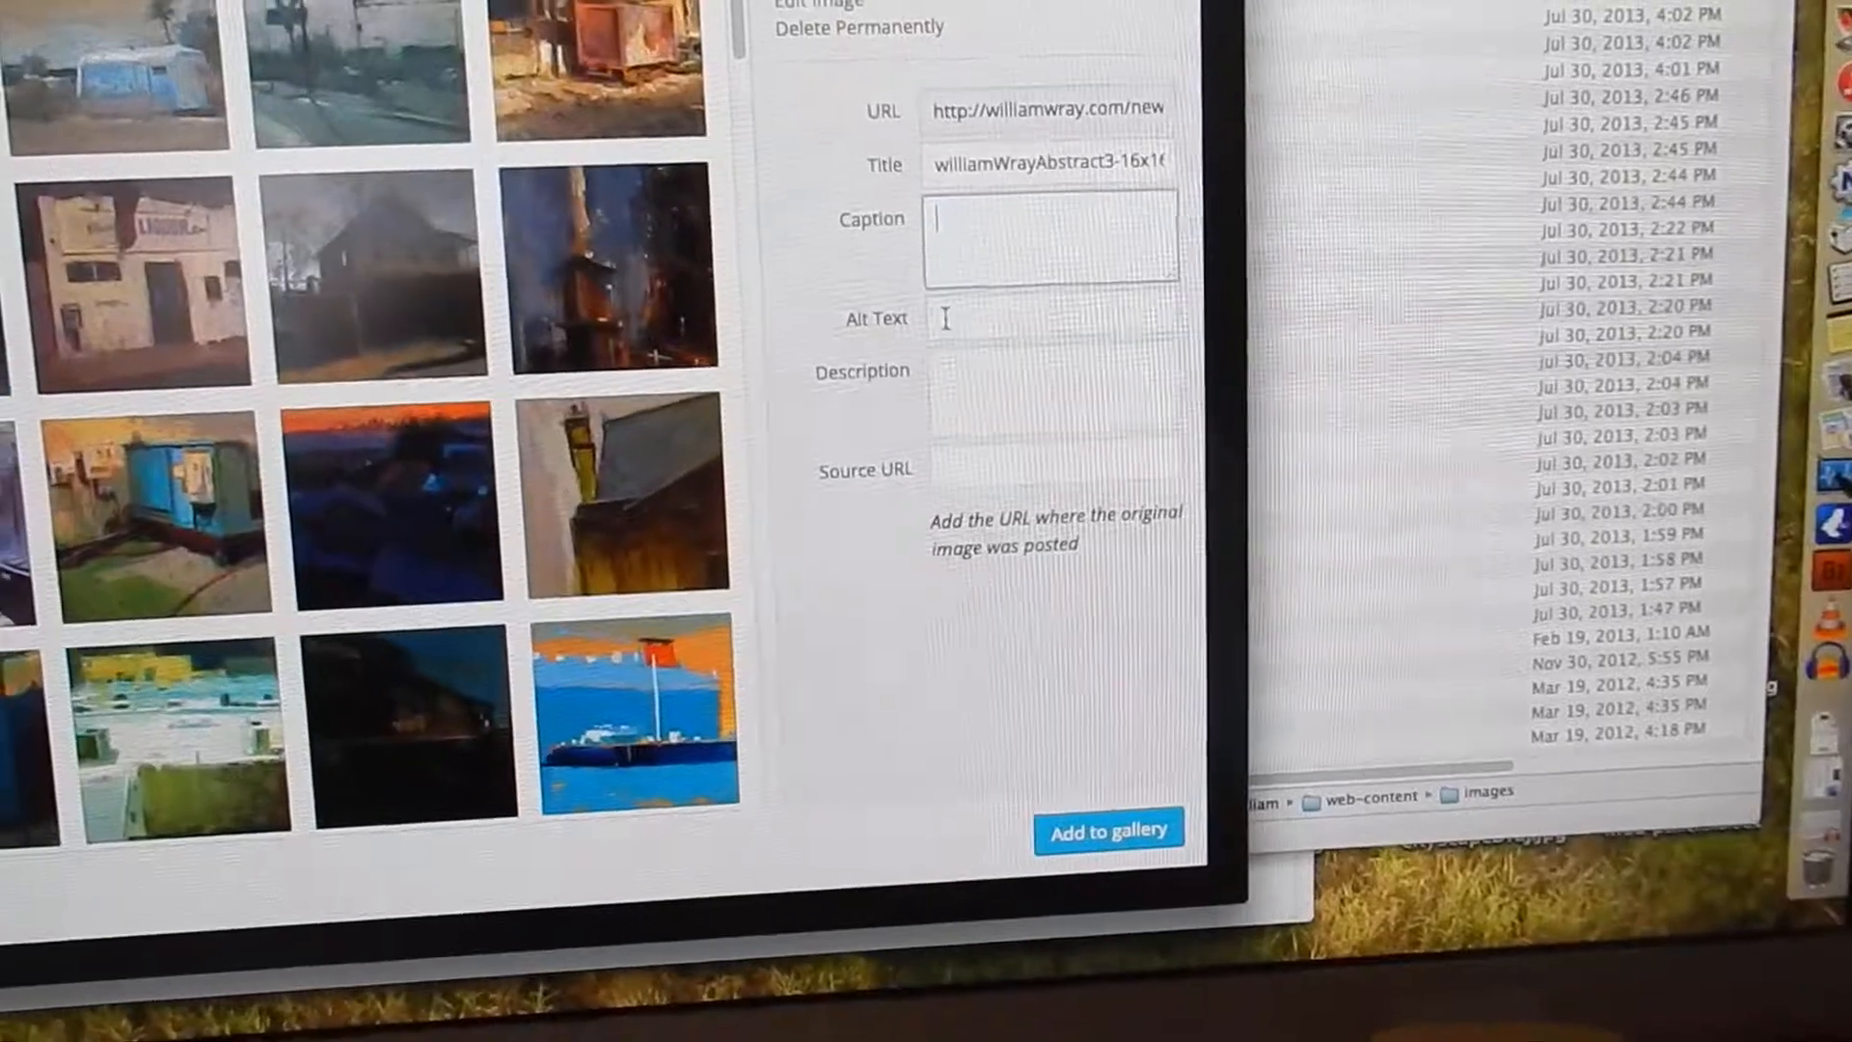
scroll(down, 3)
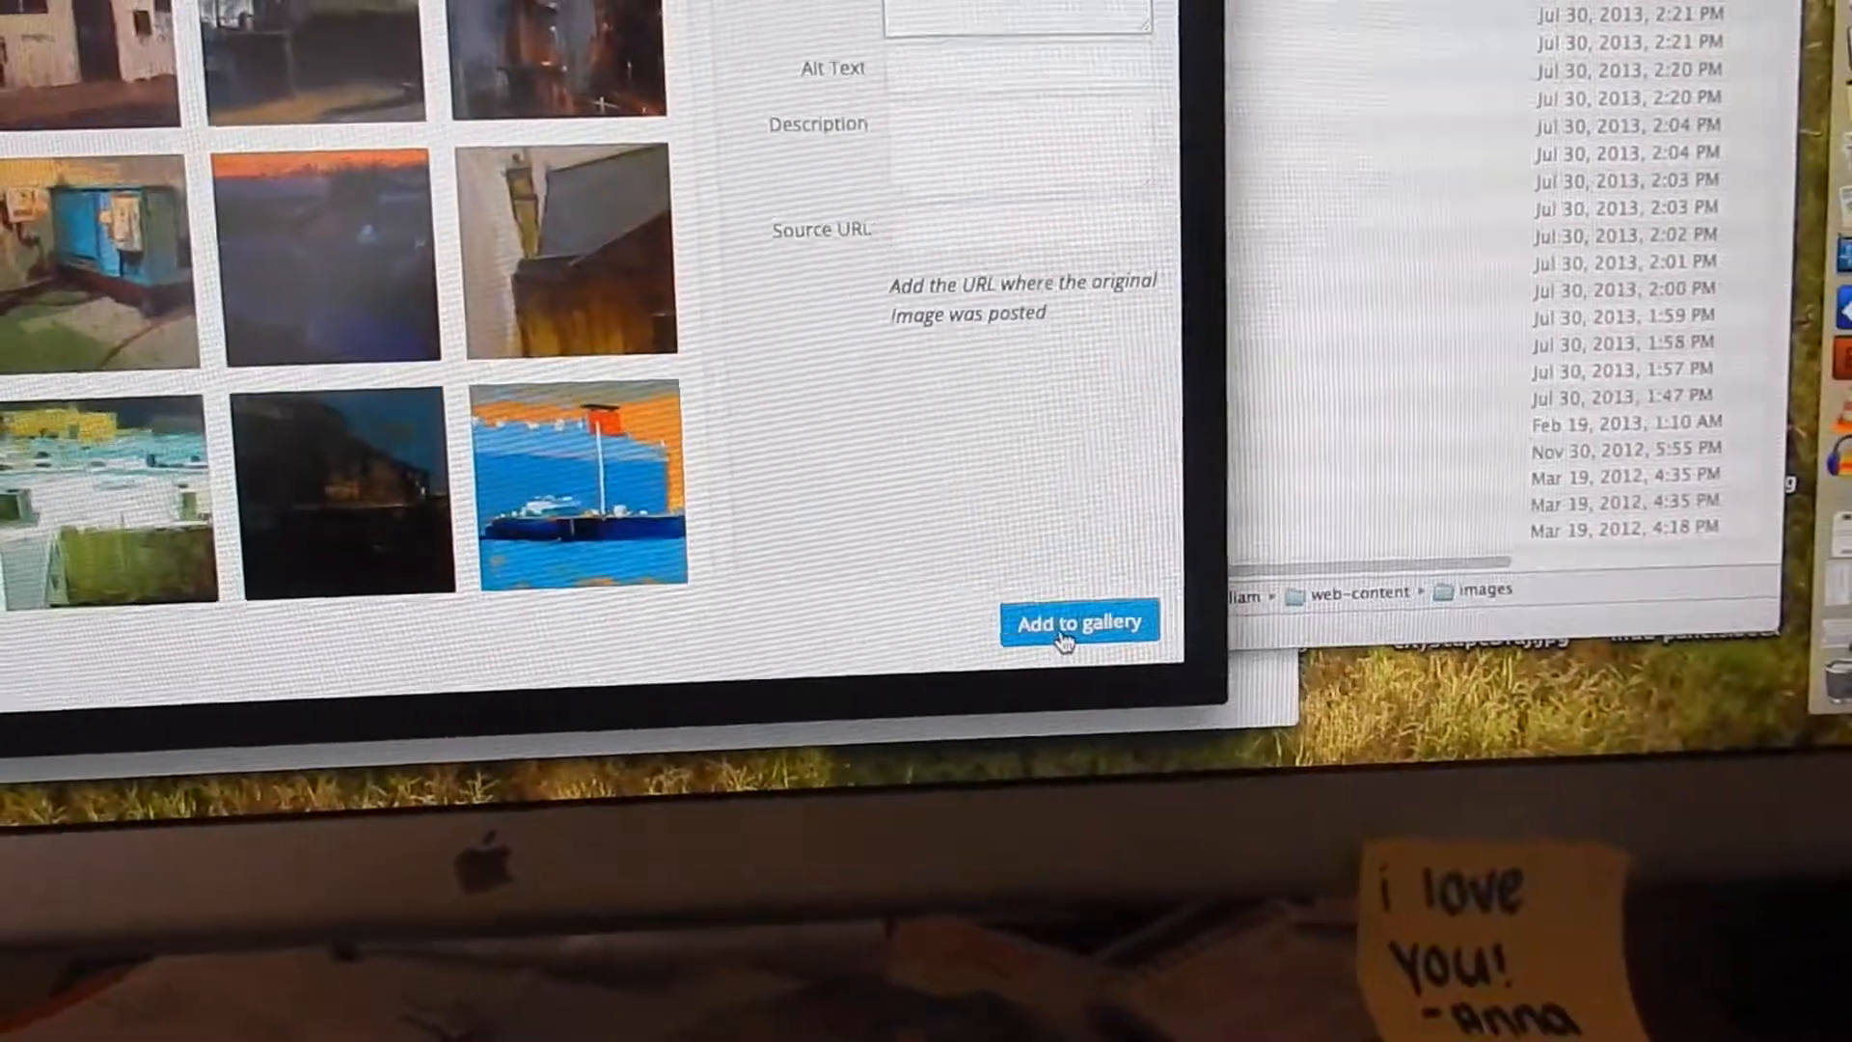
click(1077, 623)
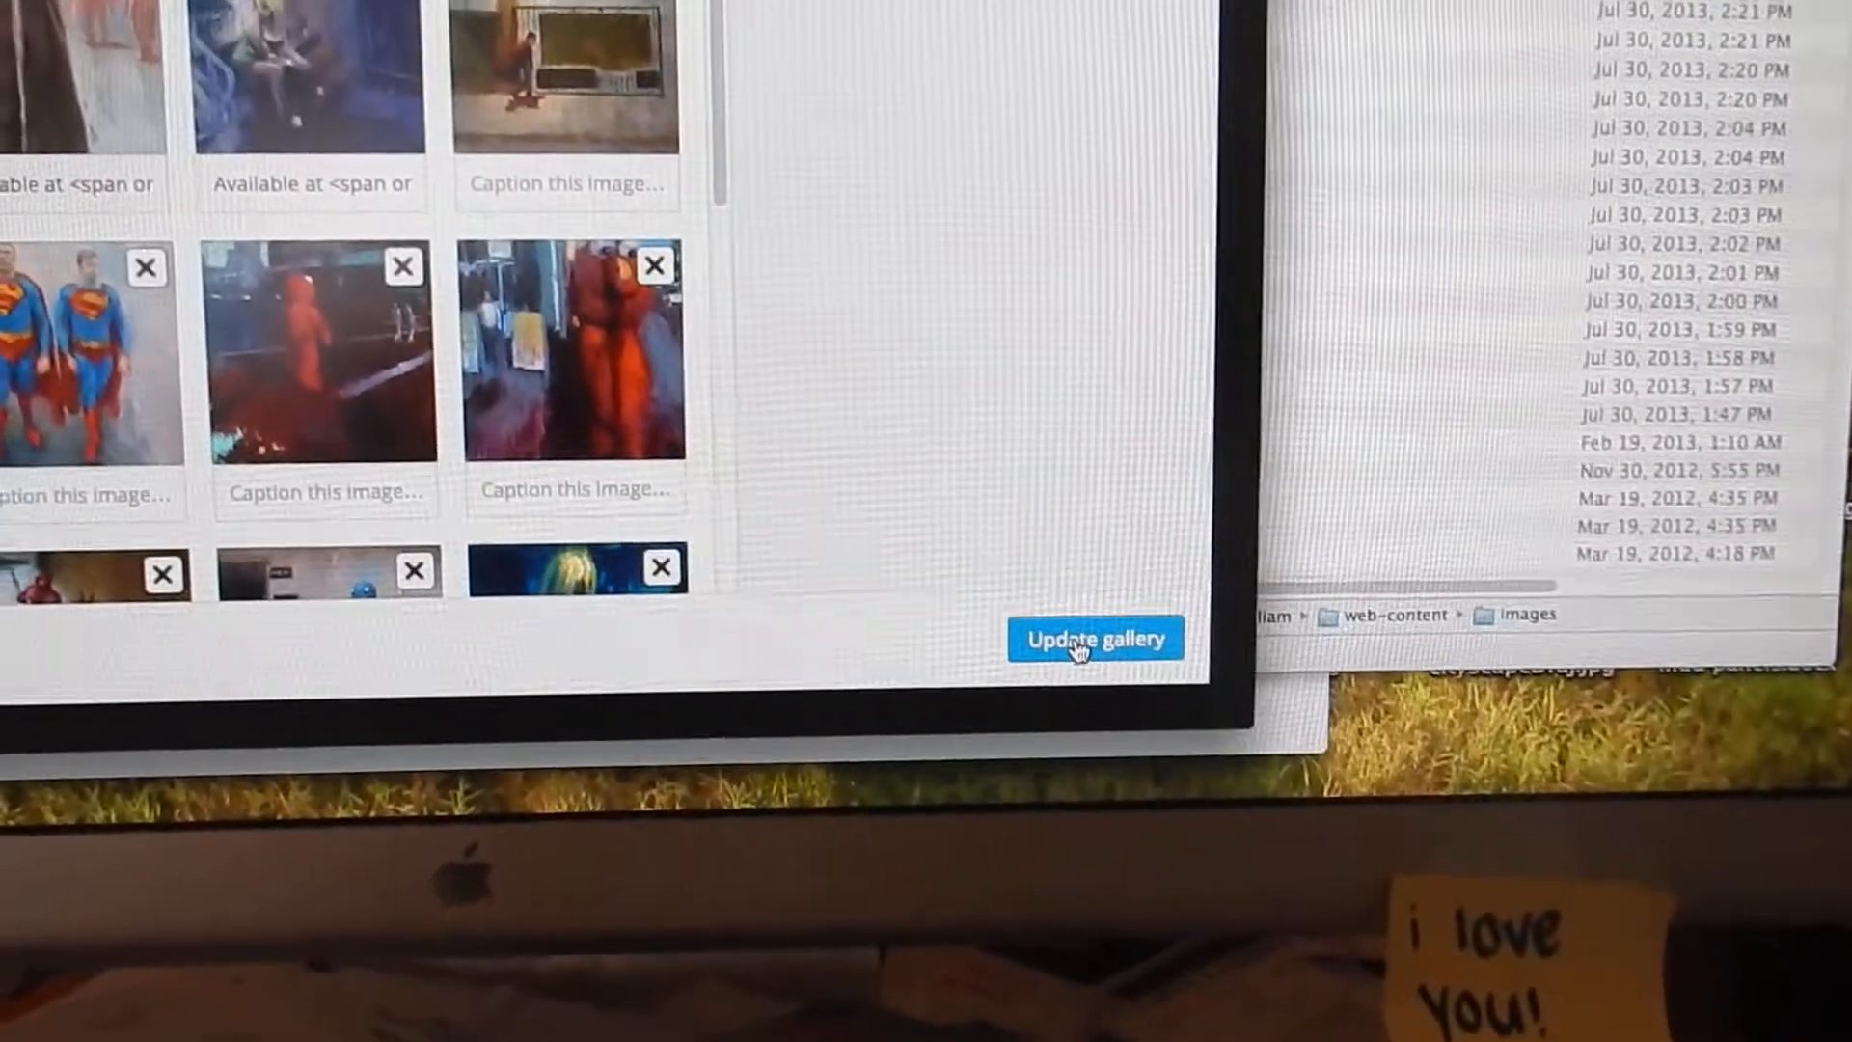
click(1094, 638)
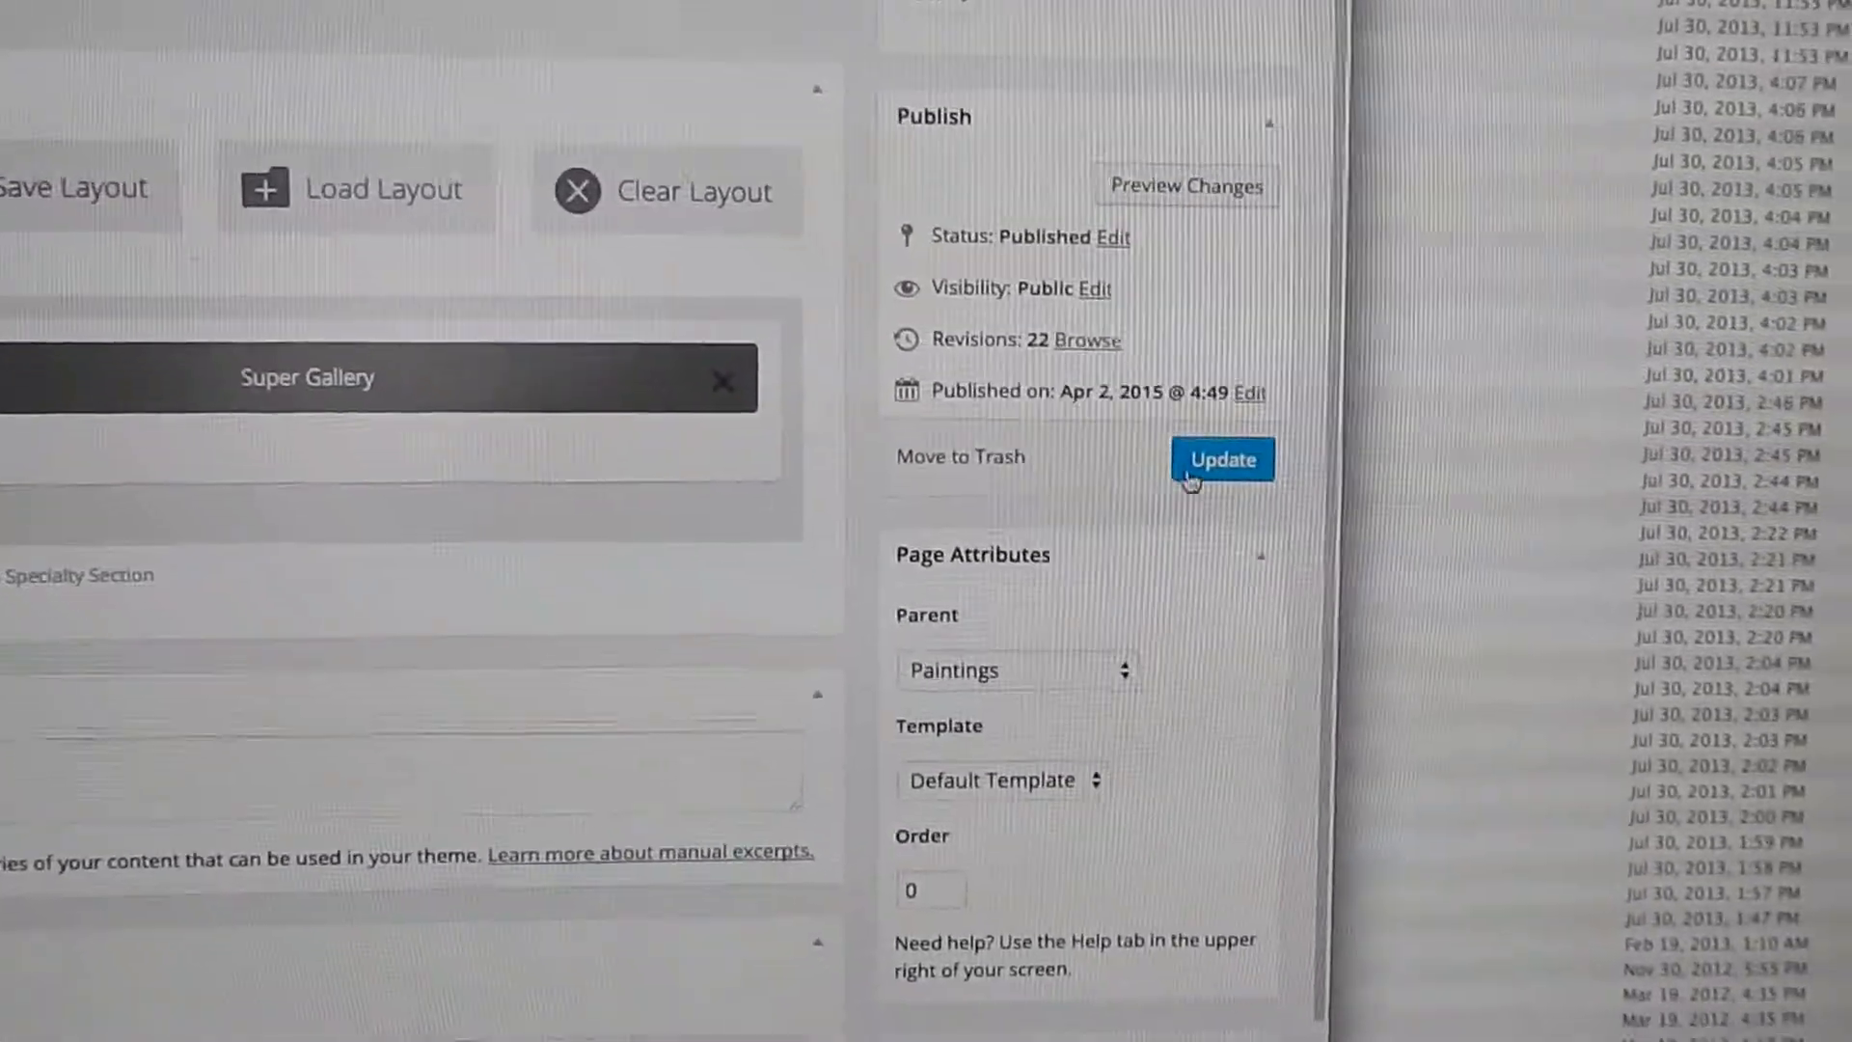
- Update the Superheroes page and check the live gallery on the site
click(1222, 459)
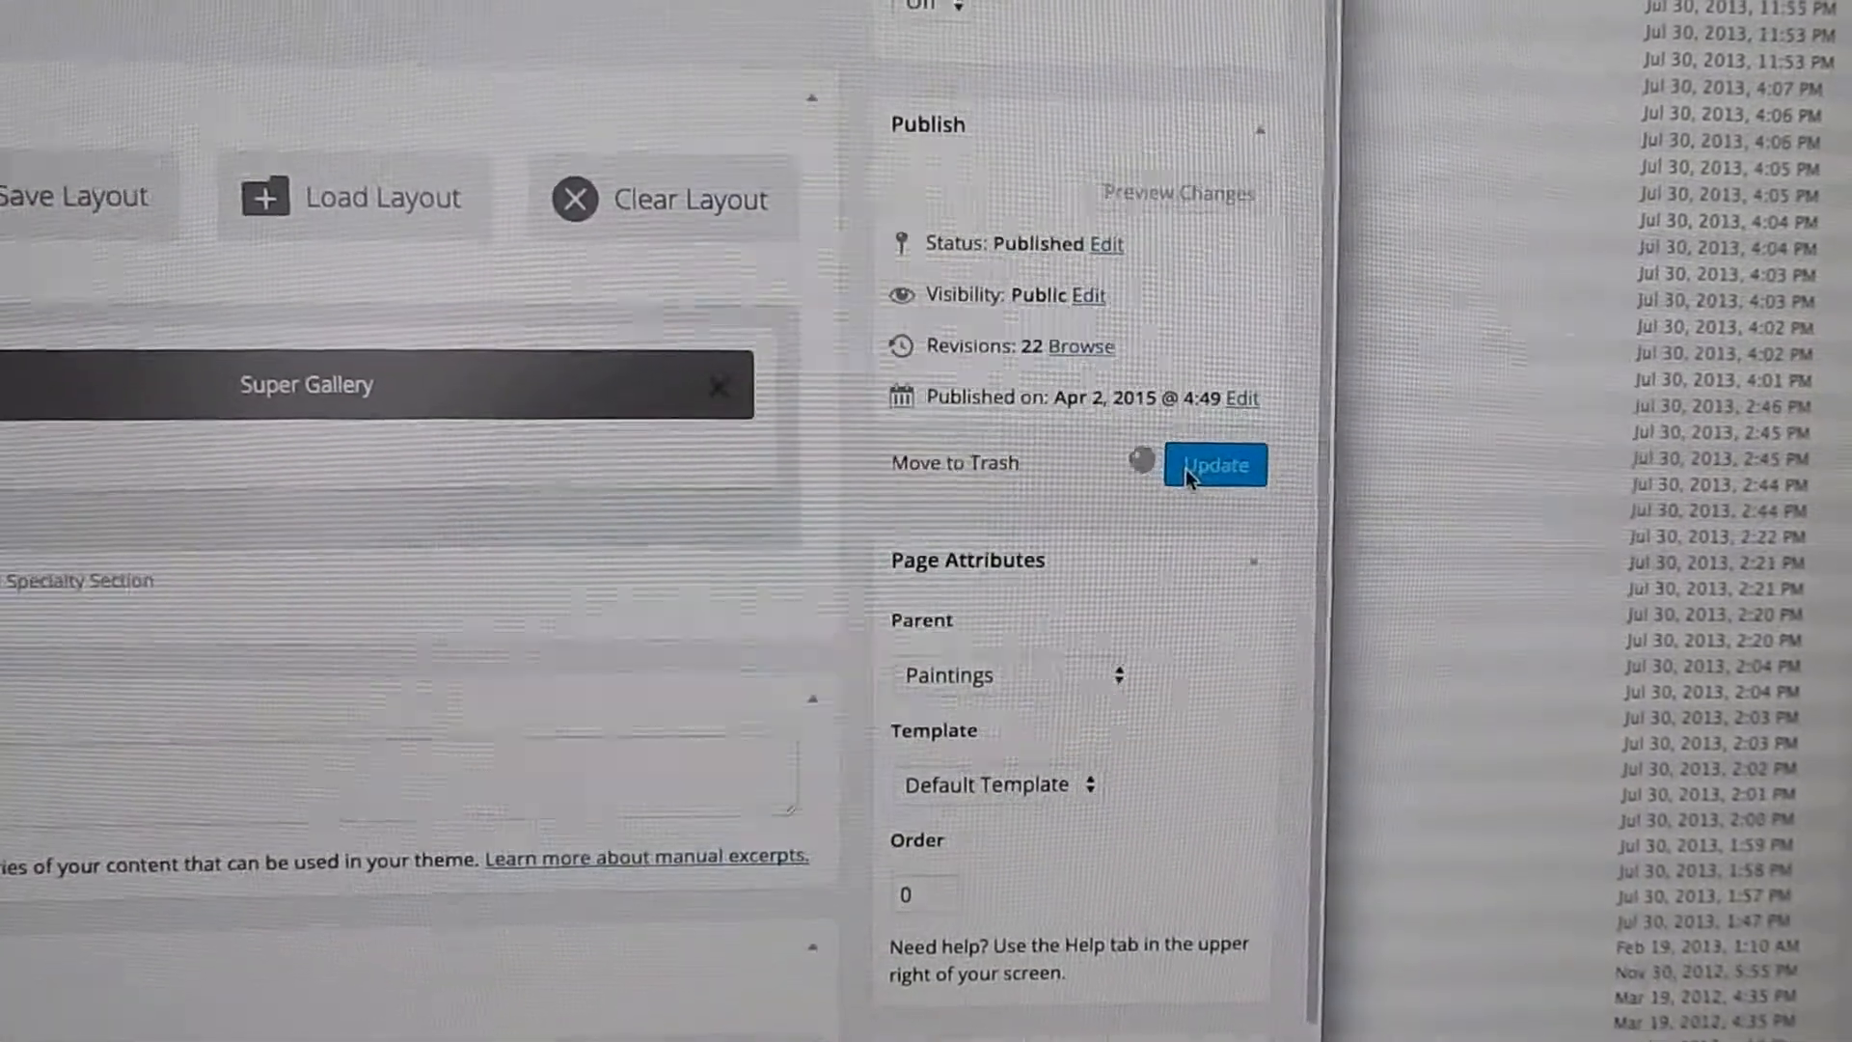
click(1215, 463)
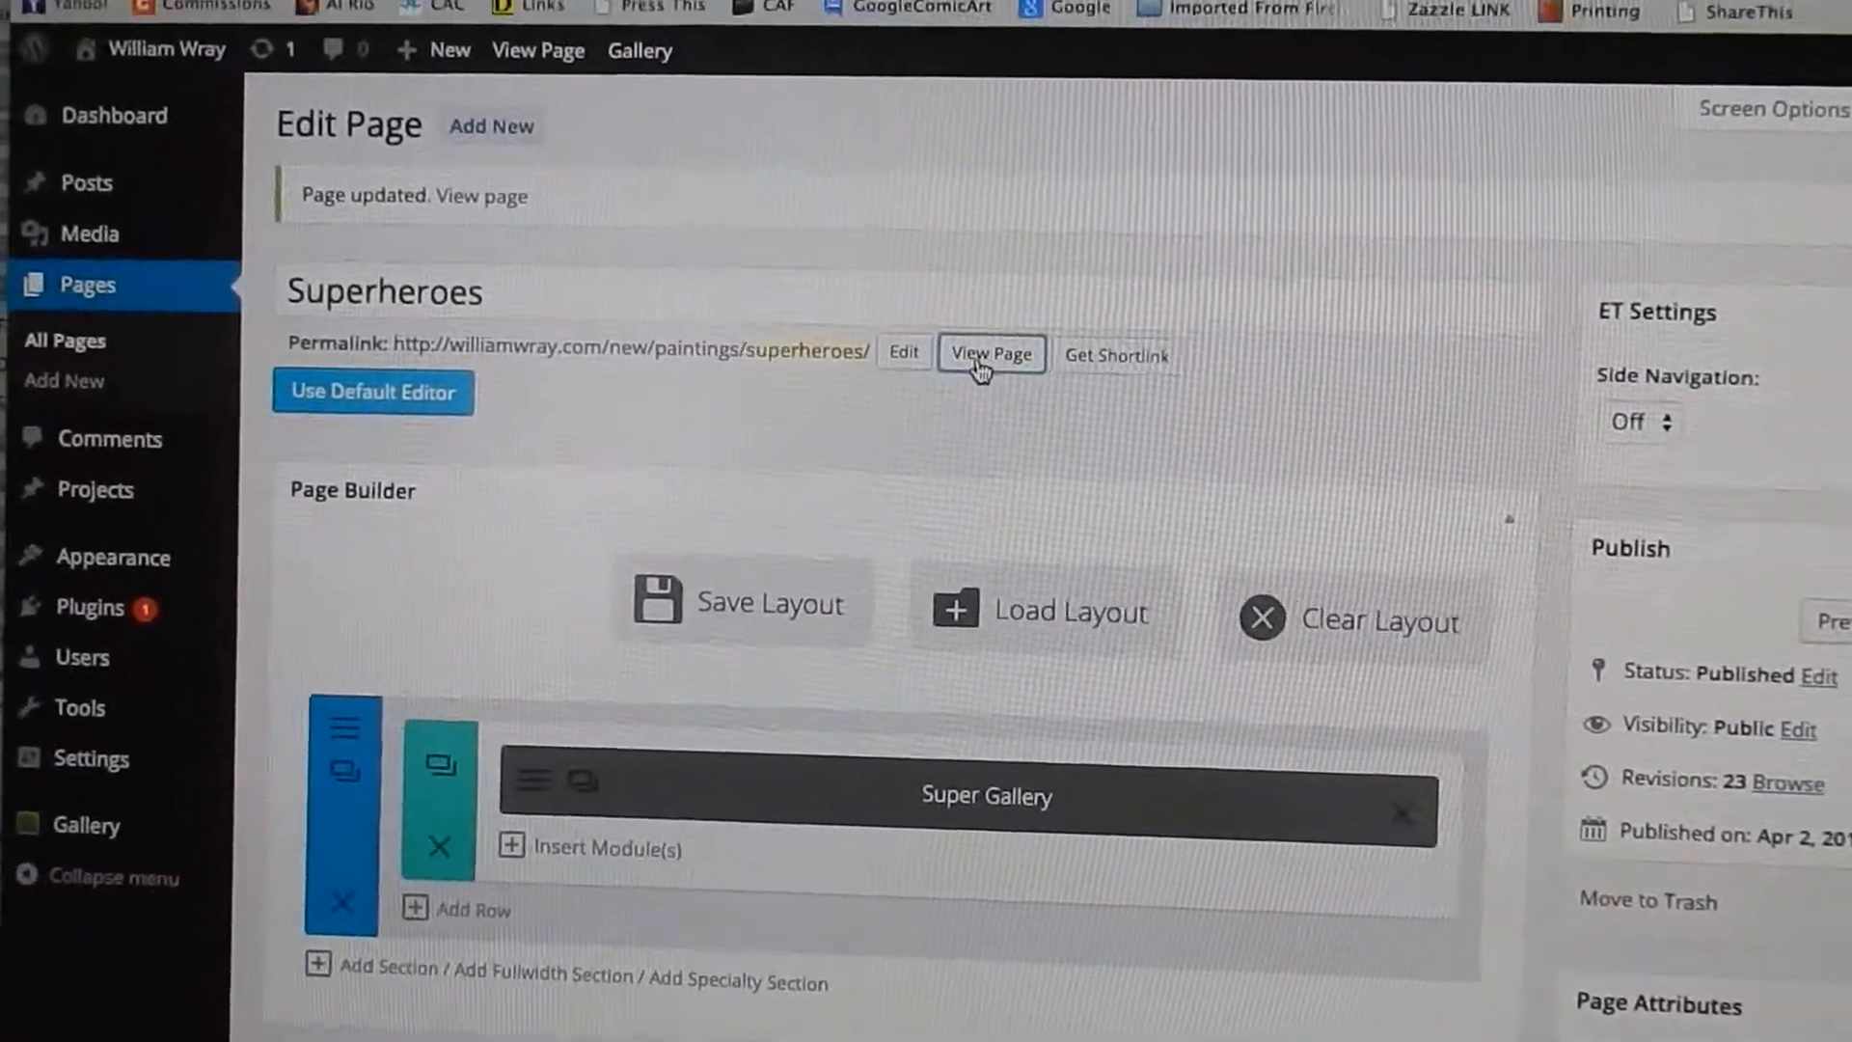
click(989, 353)
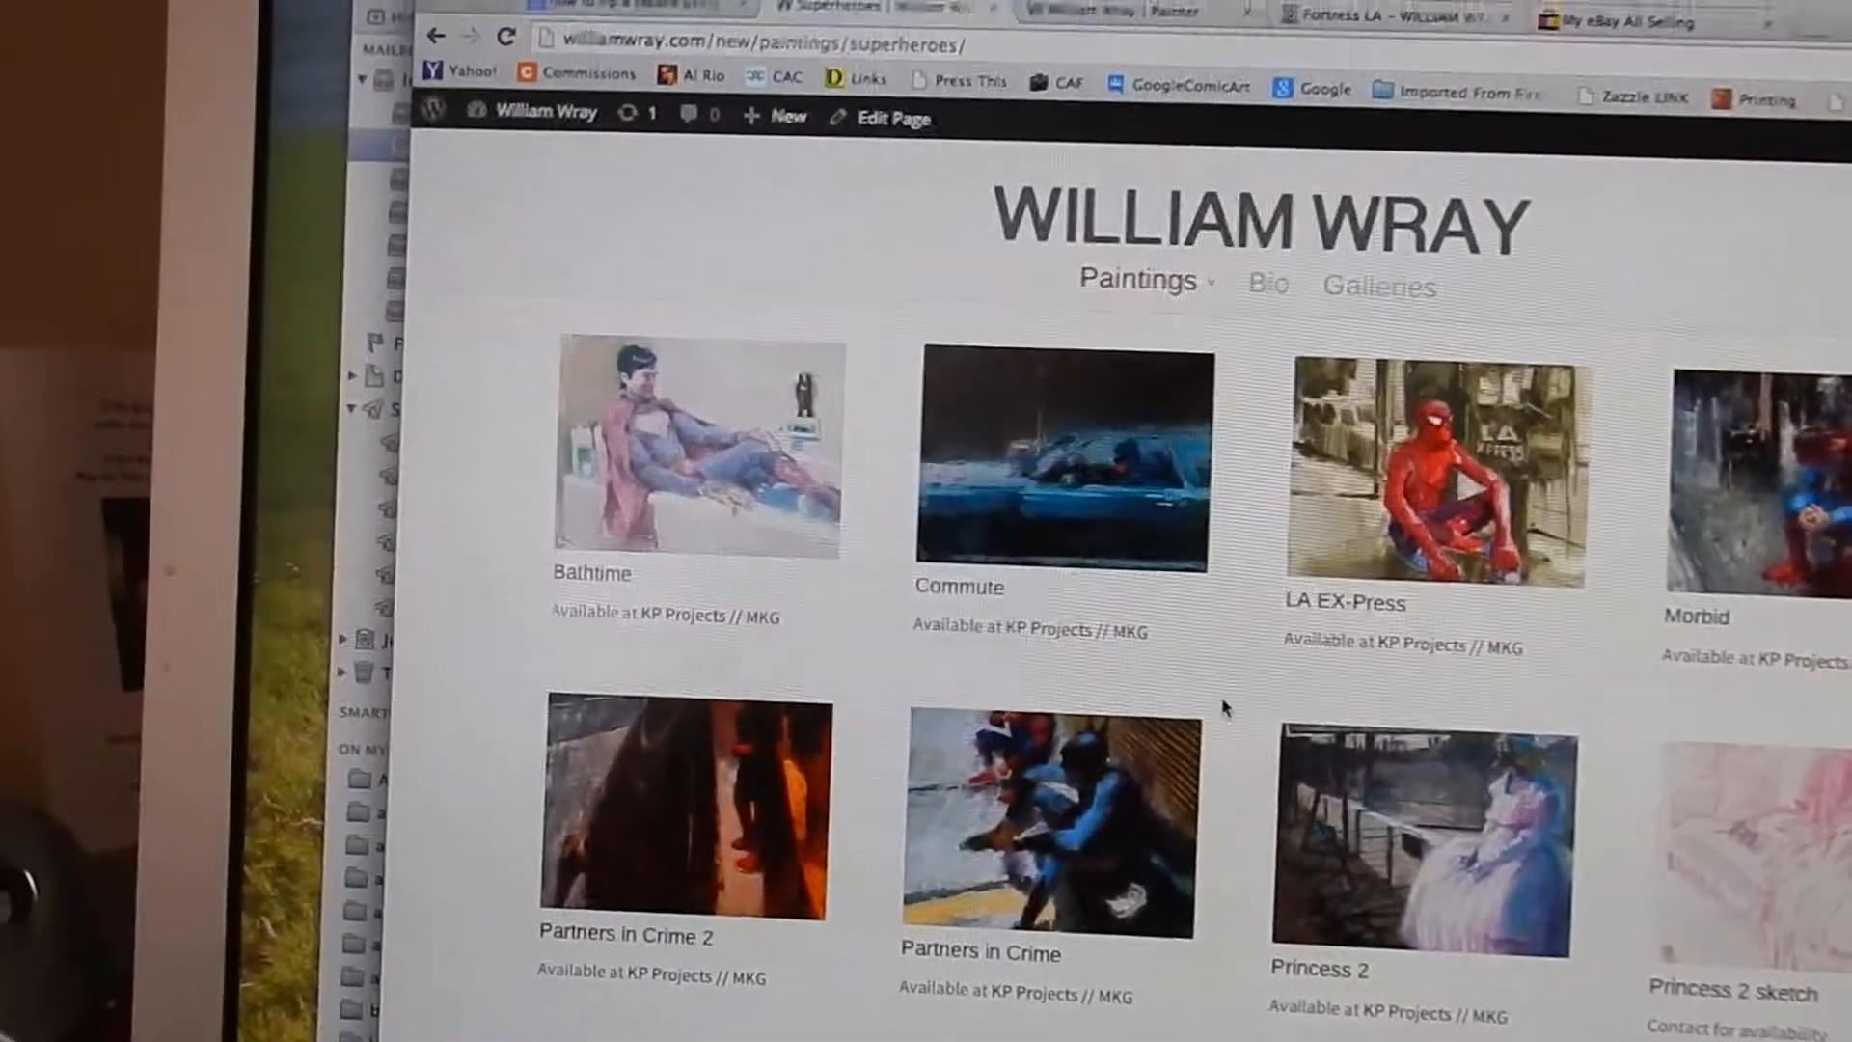
scroll(down, 3)
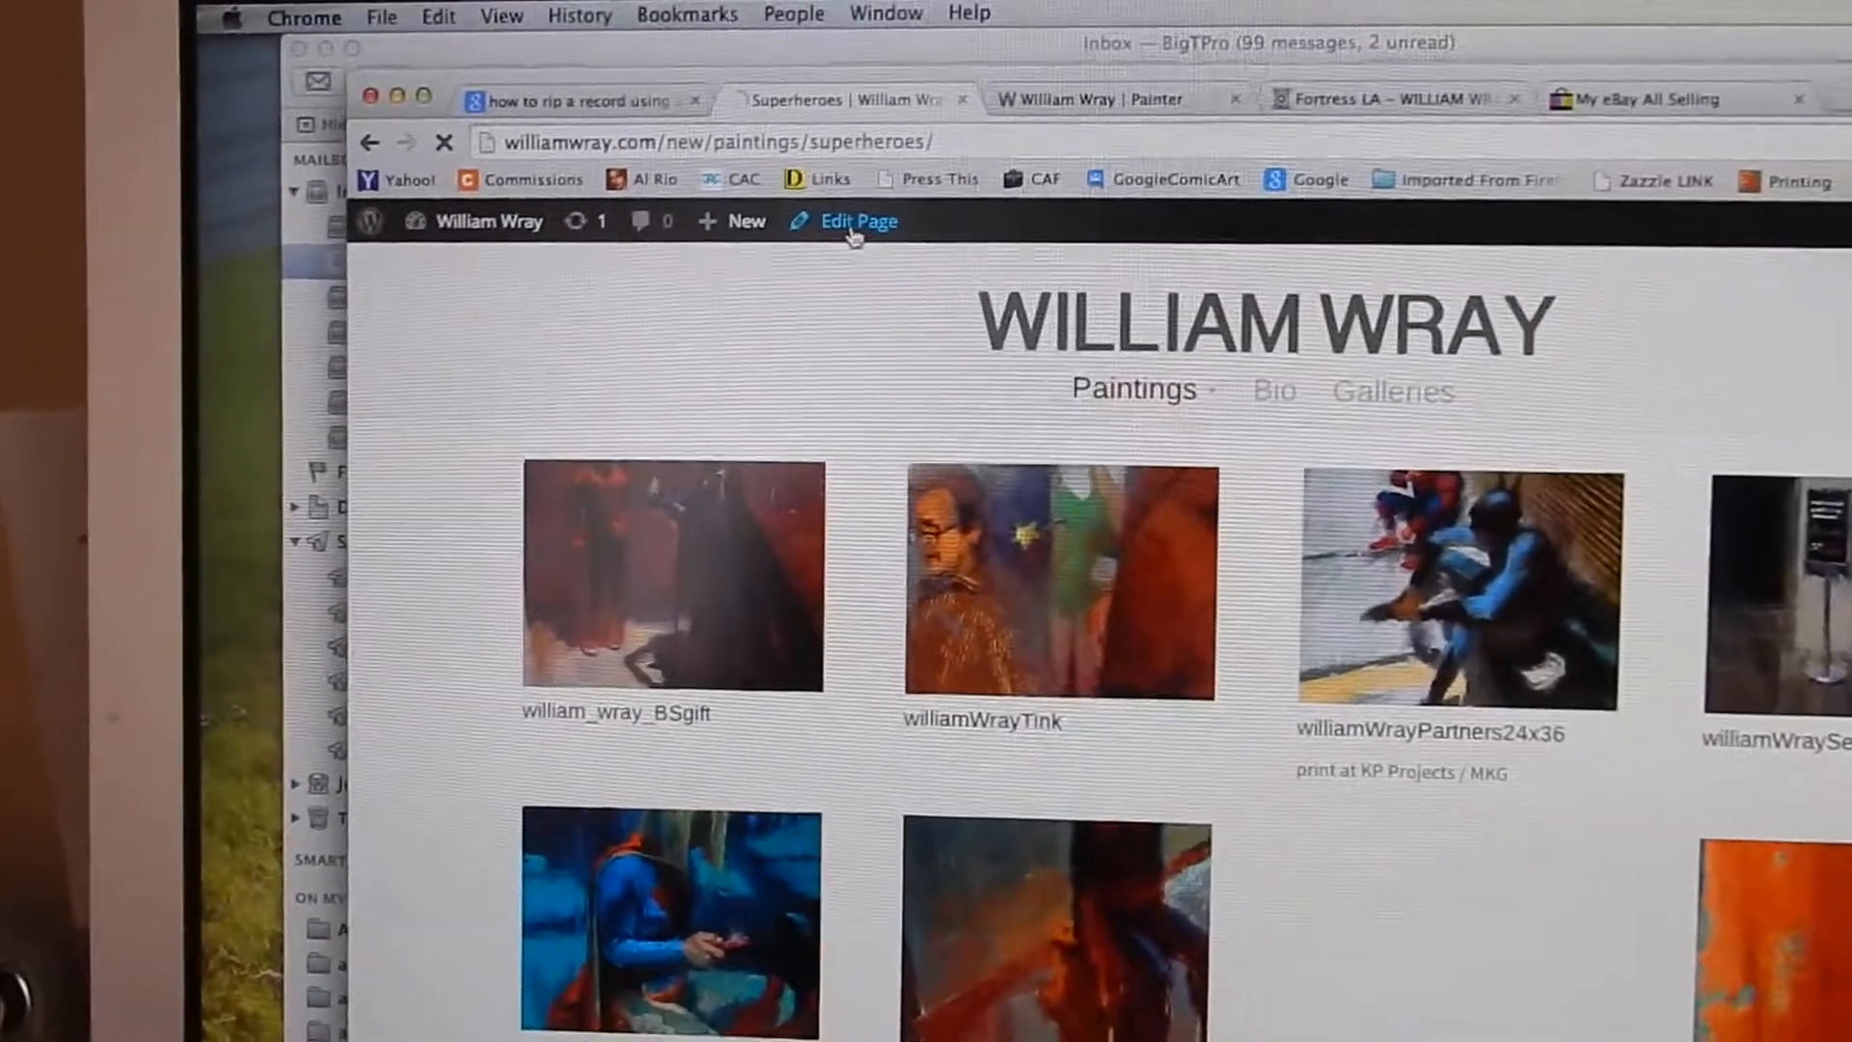
- Return to Edit Page, review the gallery's image list and update the page again
click(856, 221)
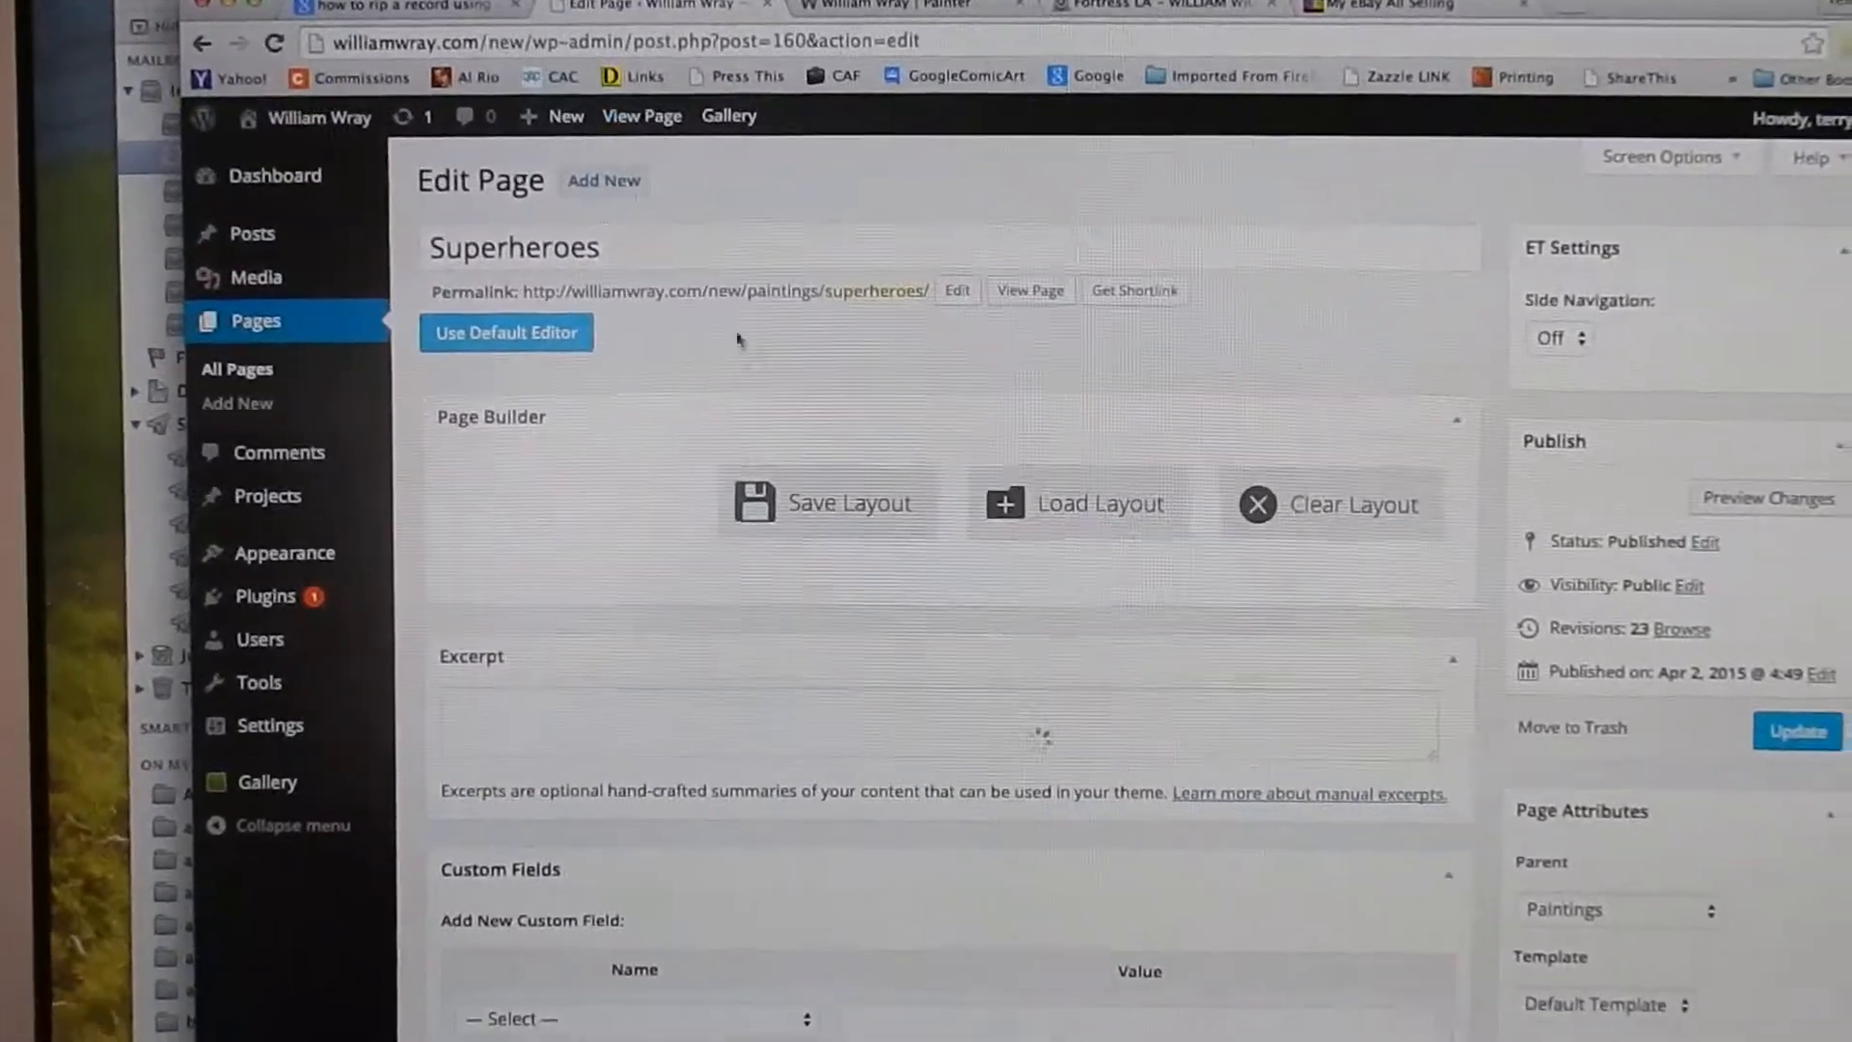
scroll(down, 3)
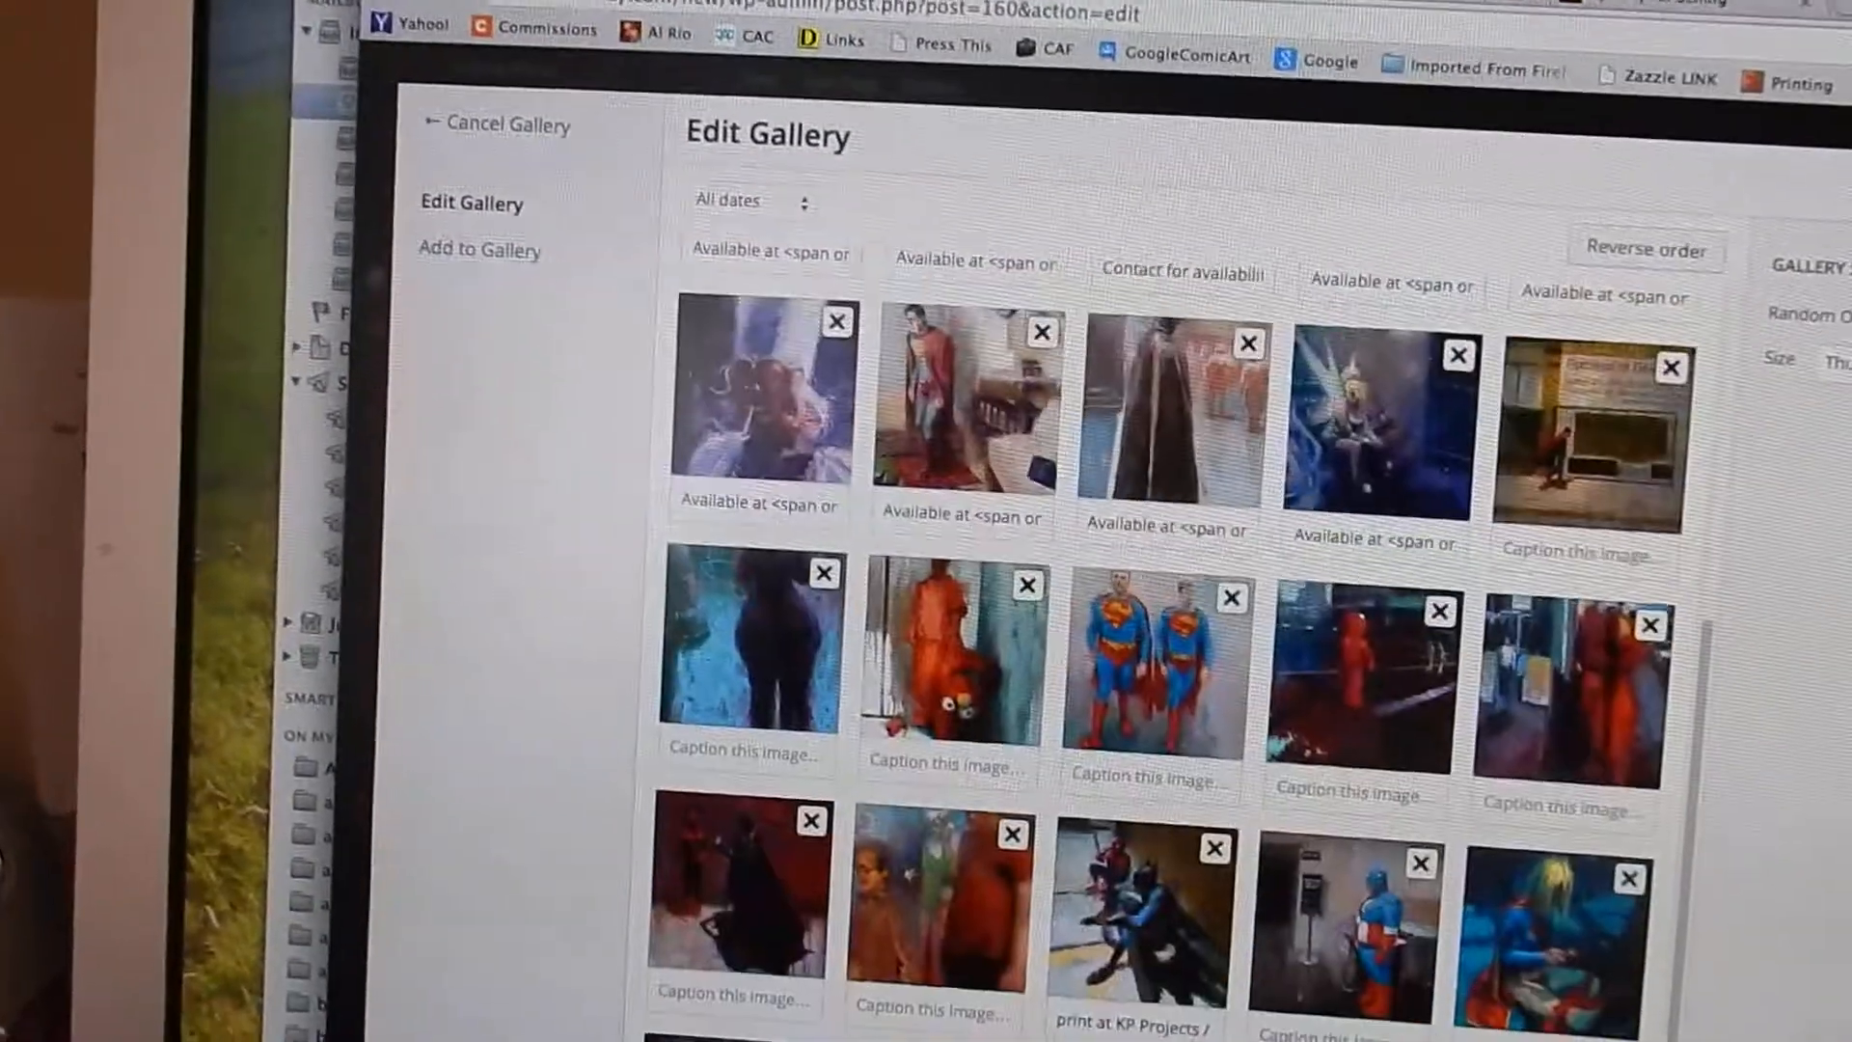
scroll(down, 3)
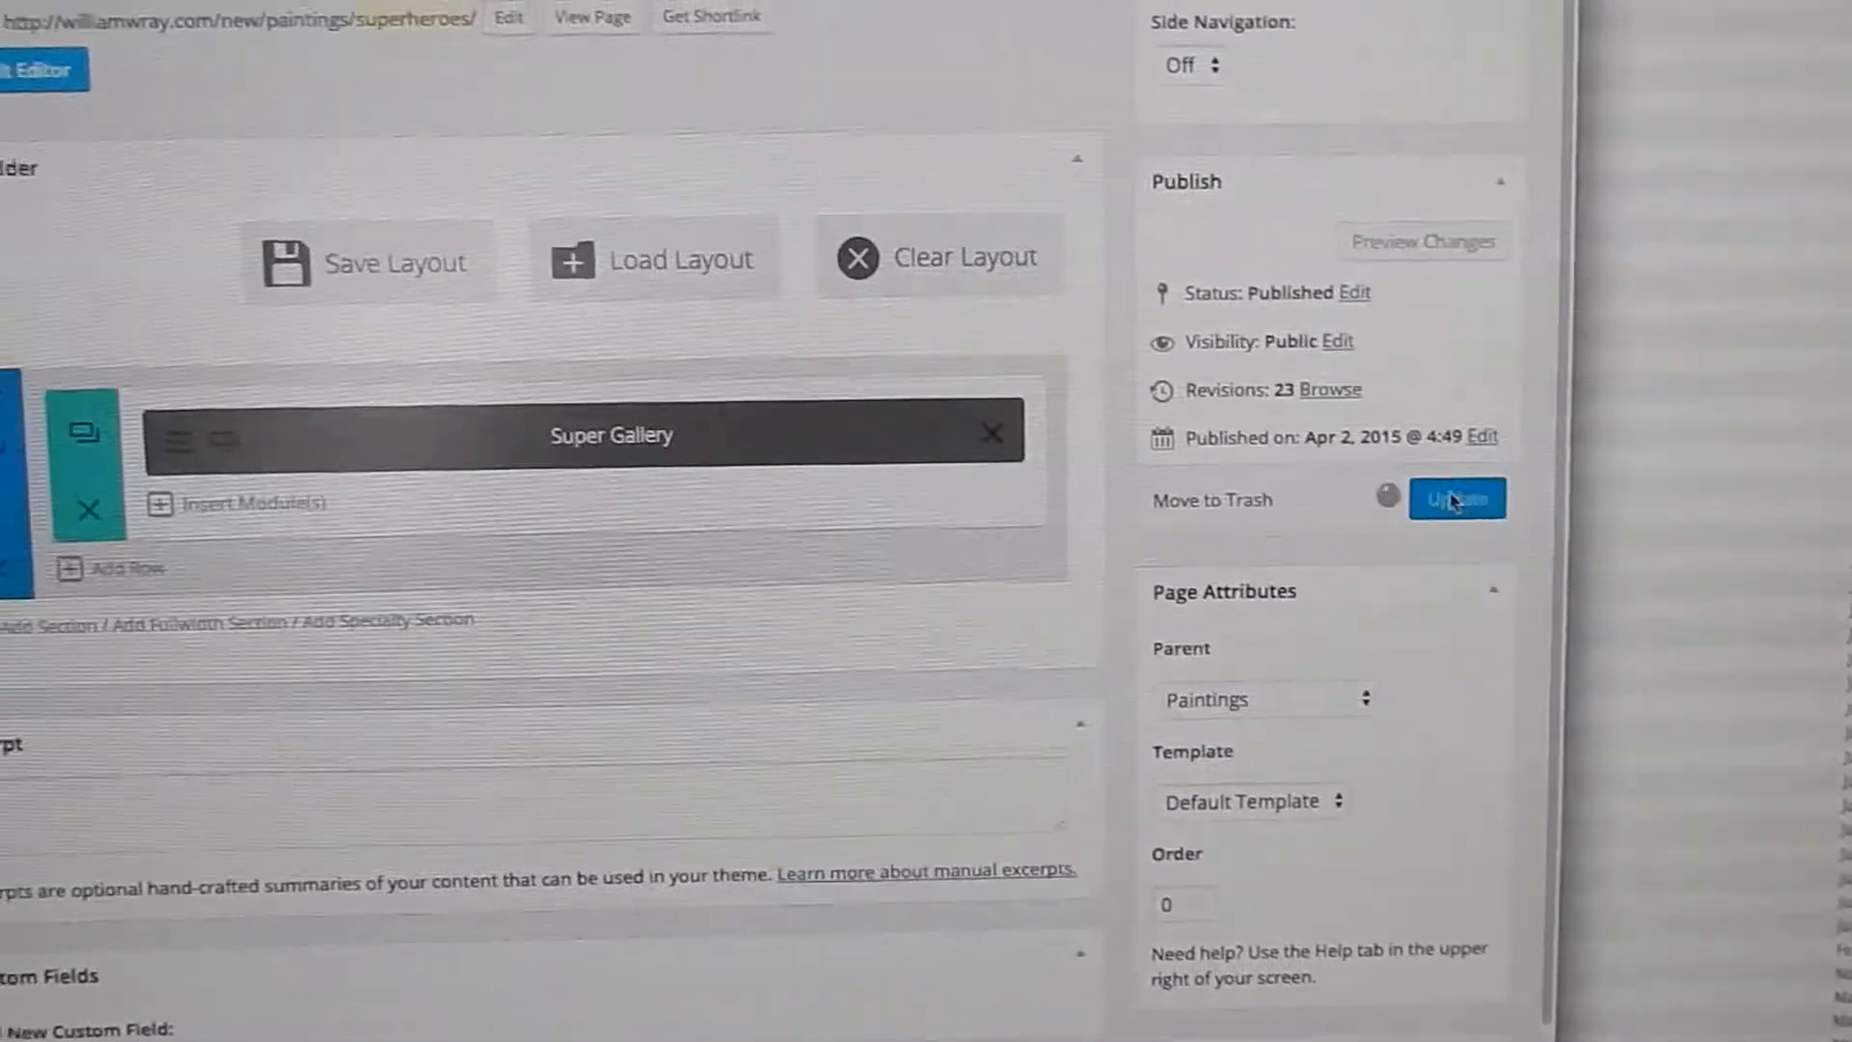
click(1456, 499)
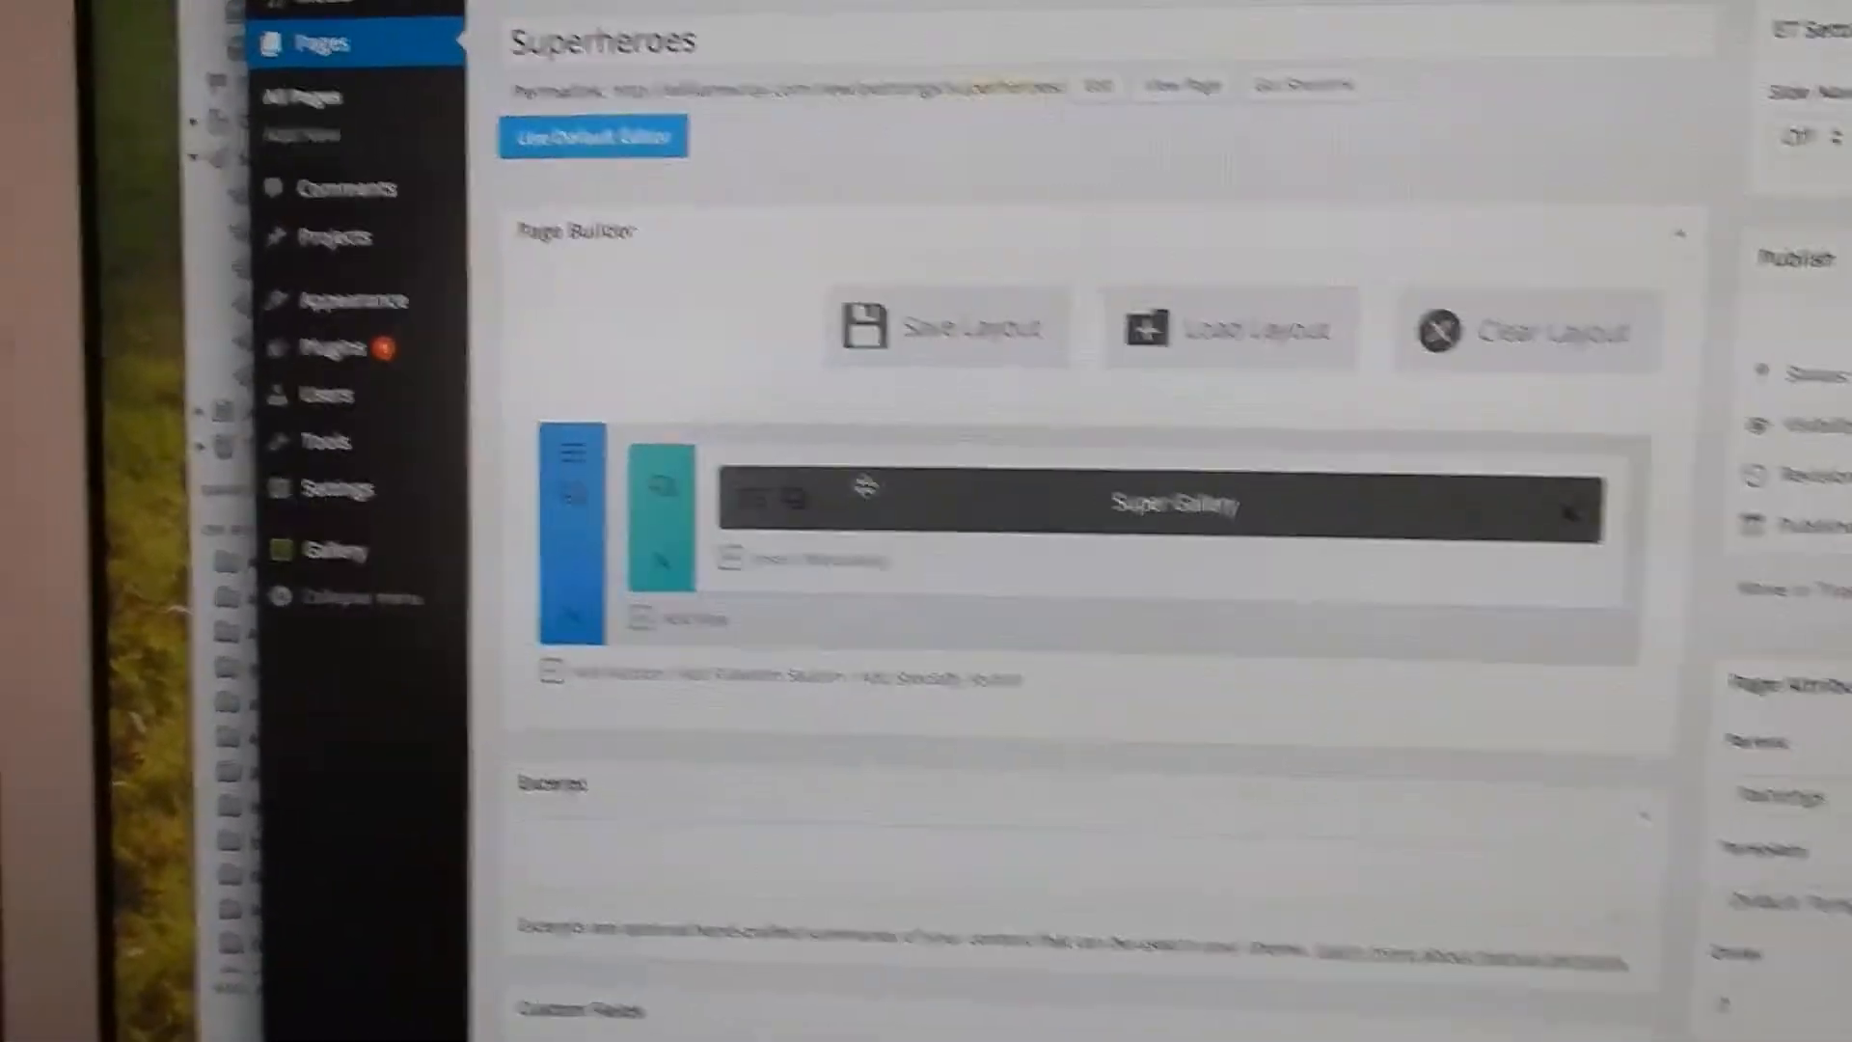
- Drag the LA EX-Press Spider-Man thumbnail to the first position in the gallery
scroll(down, 3)
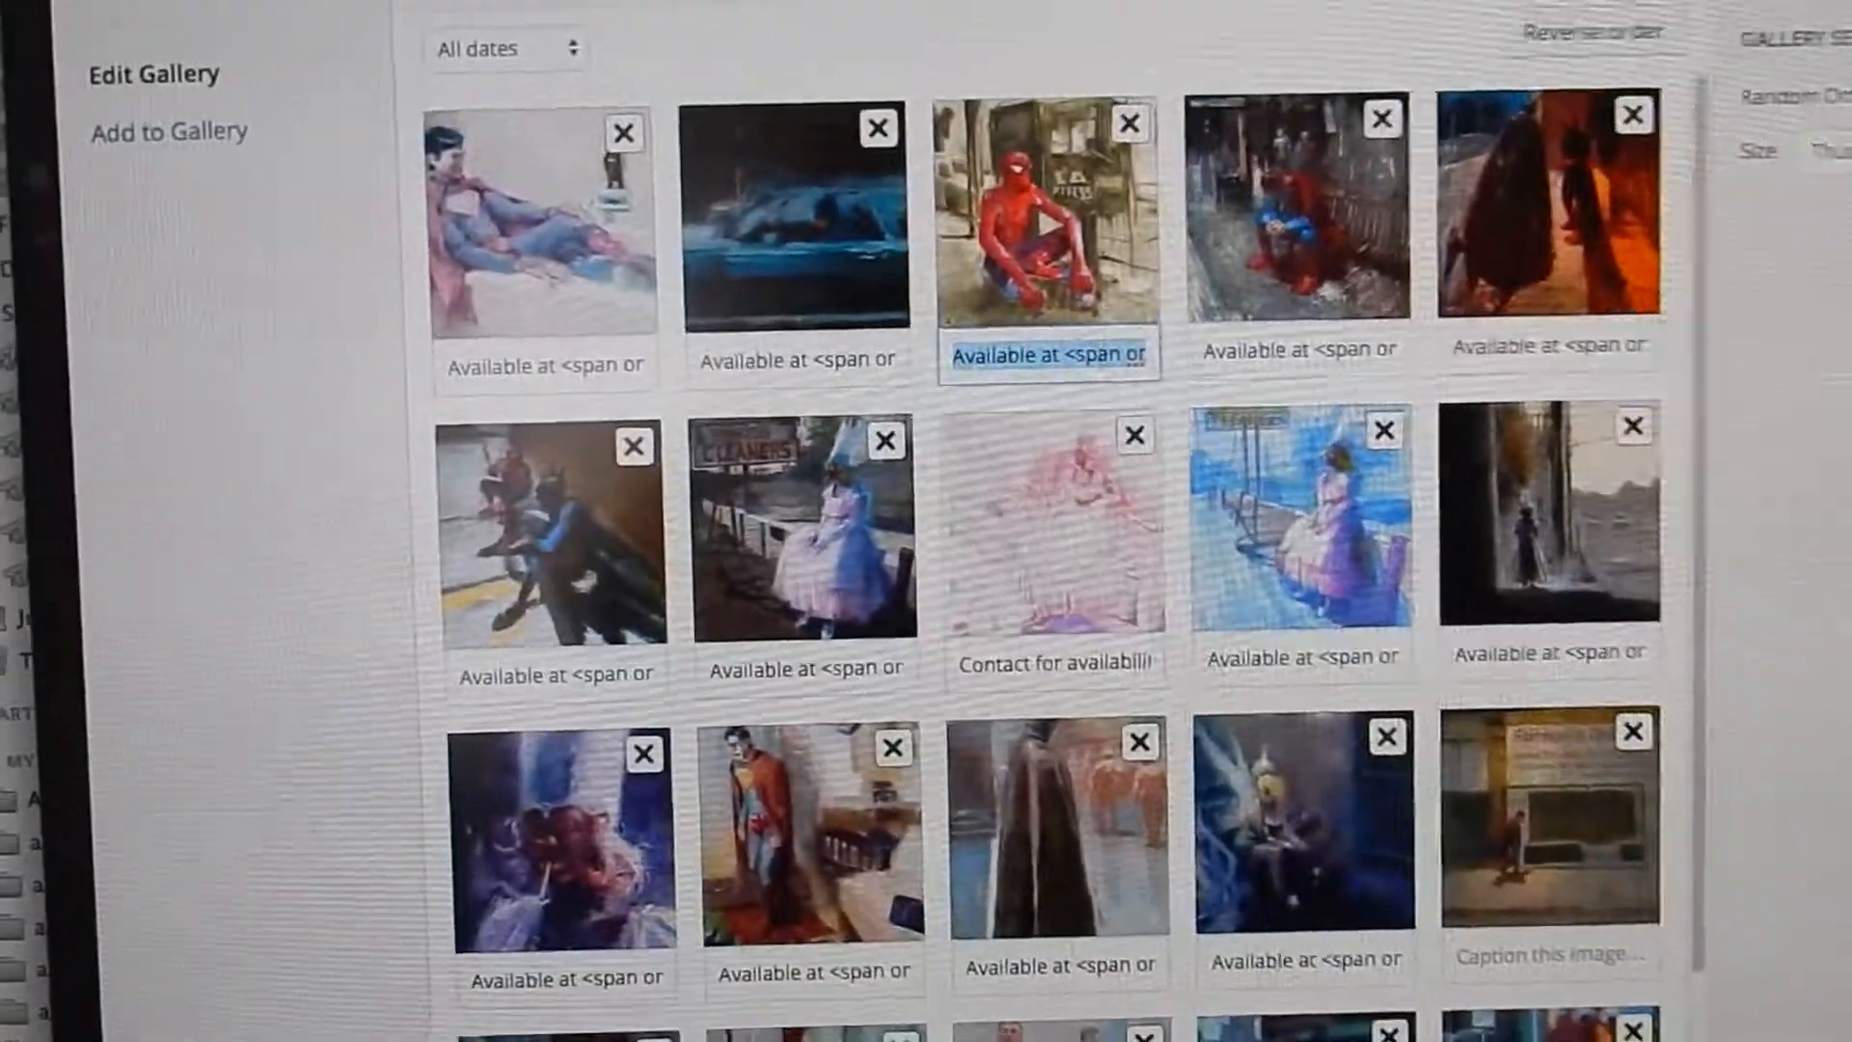
click(1048, 212)
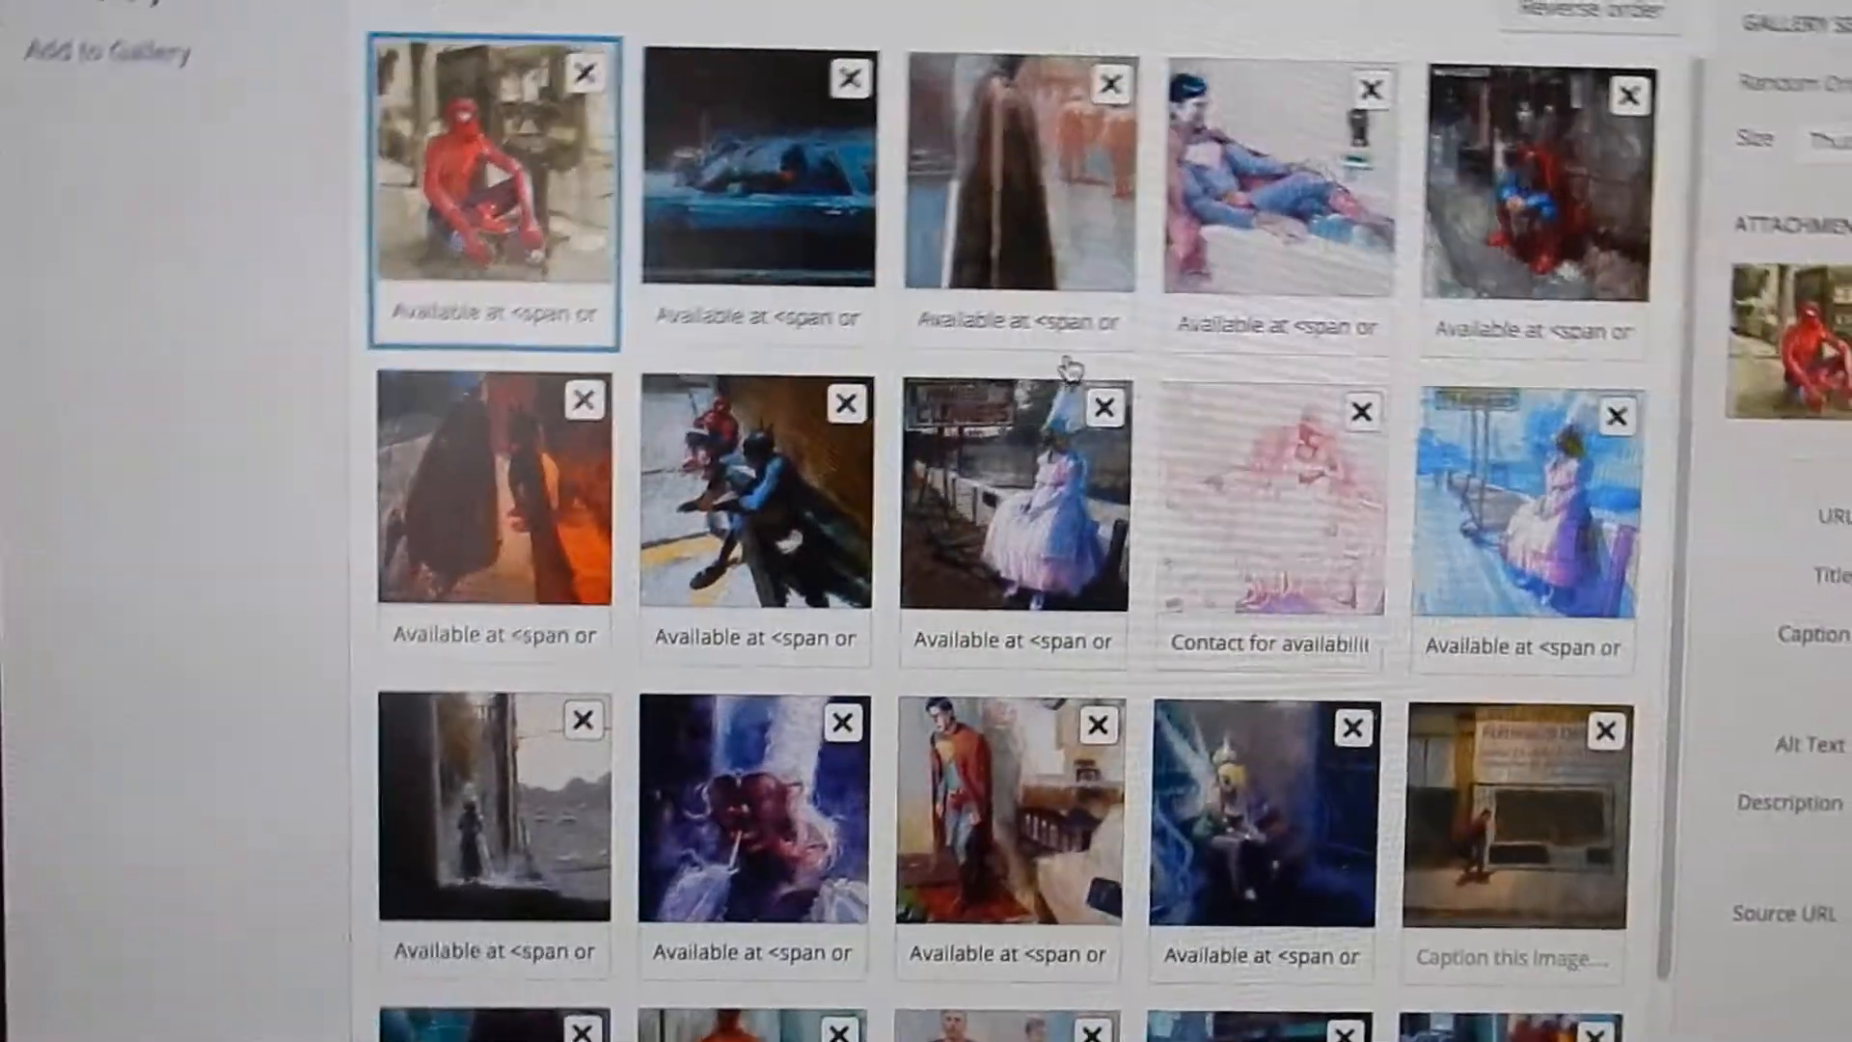
scroll(down, 3)
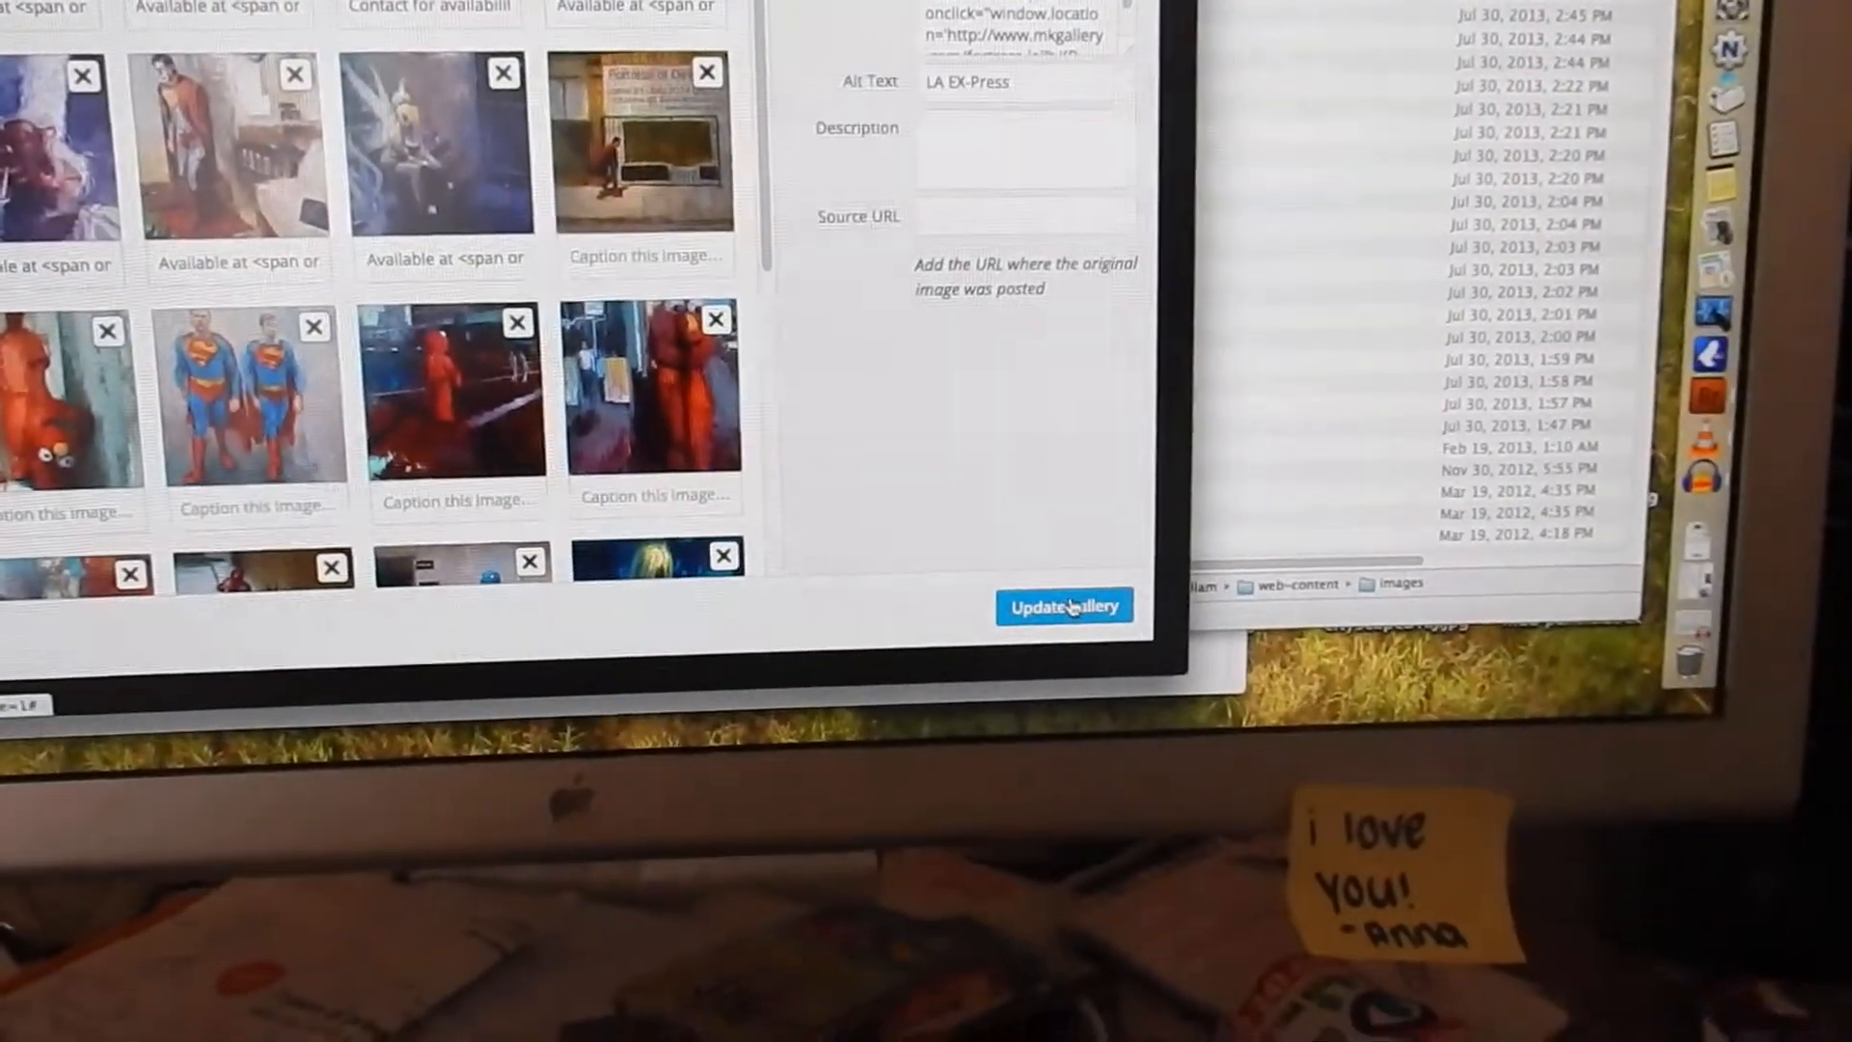
- Update the gallery with the new order, save the page and follow the View page link
click(1063, 606)
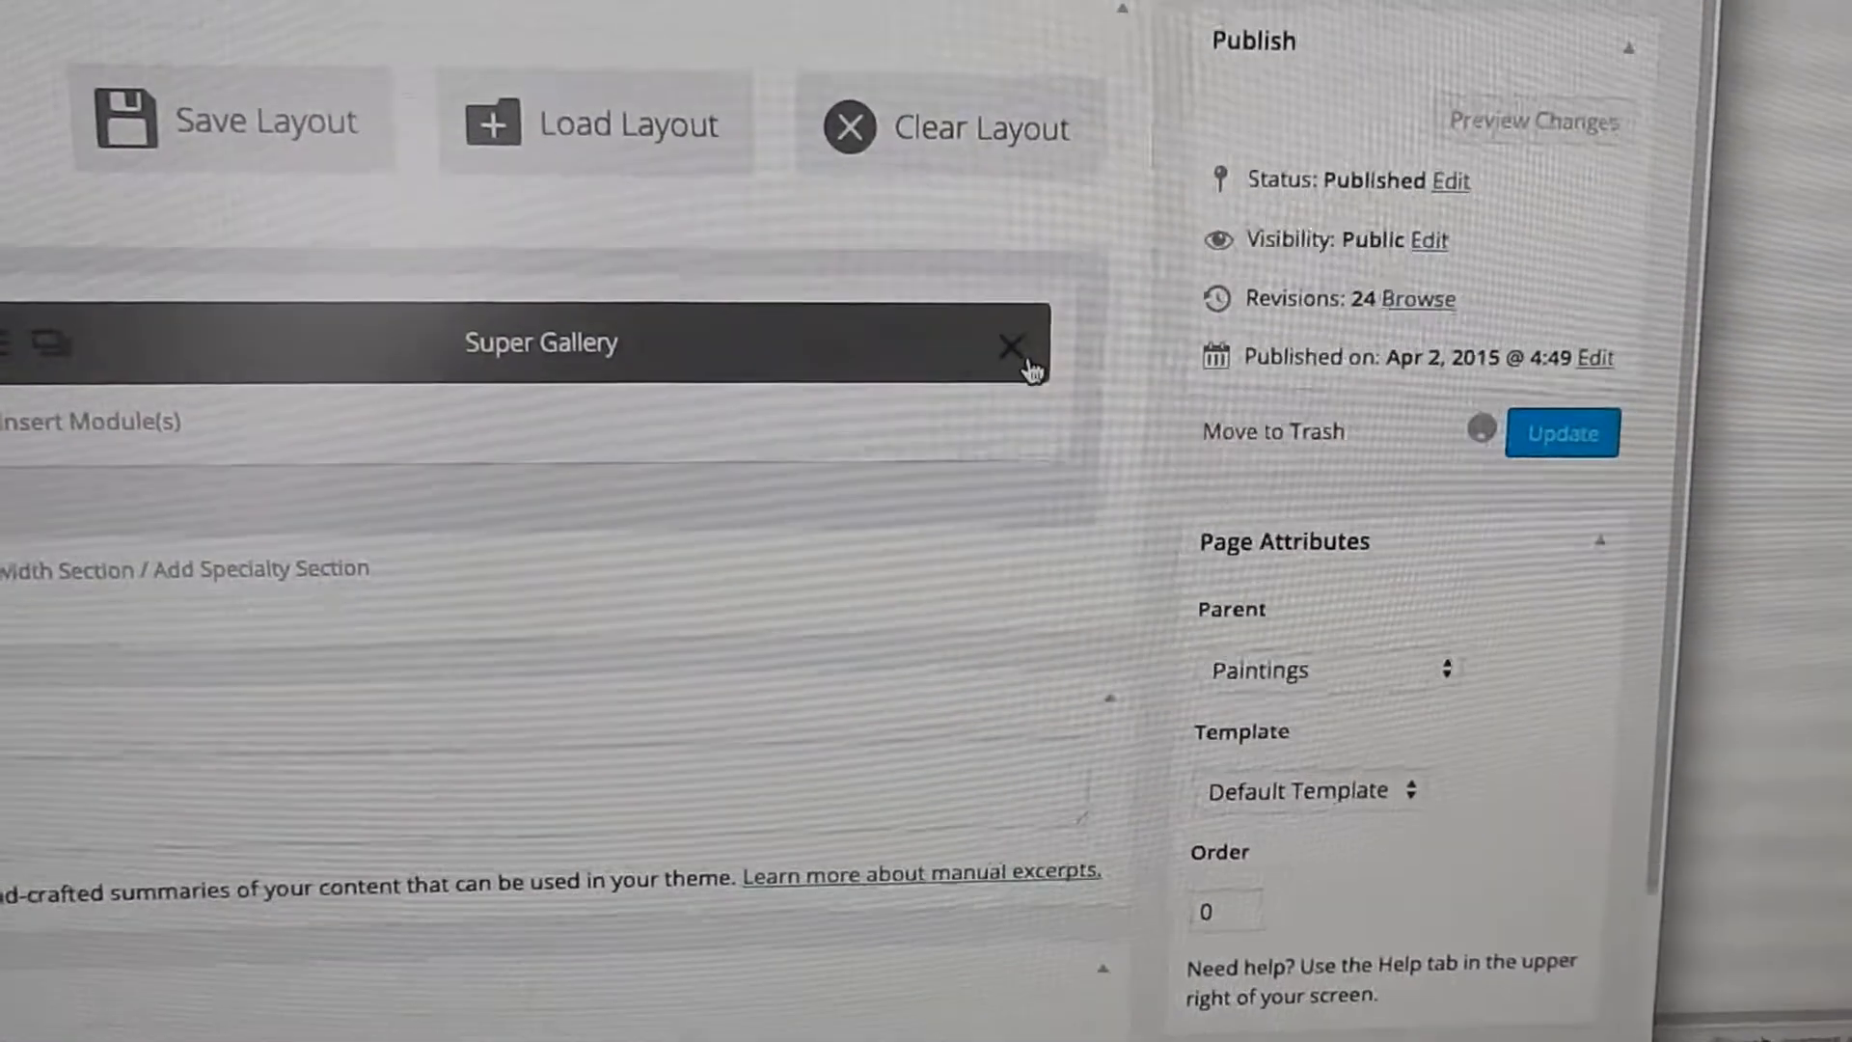
click(1562, 432)
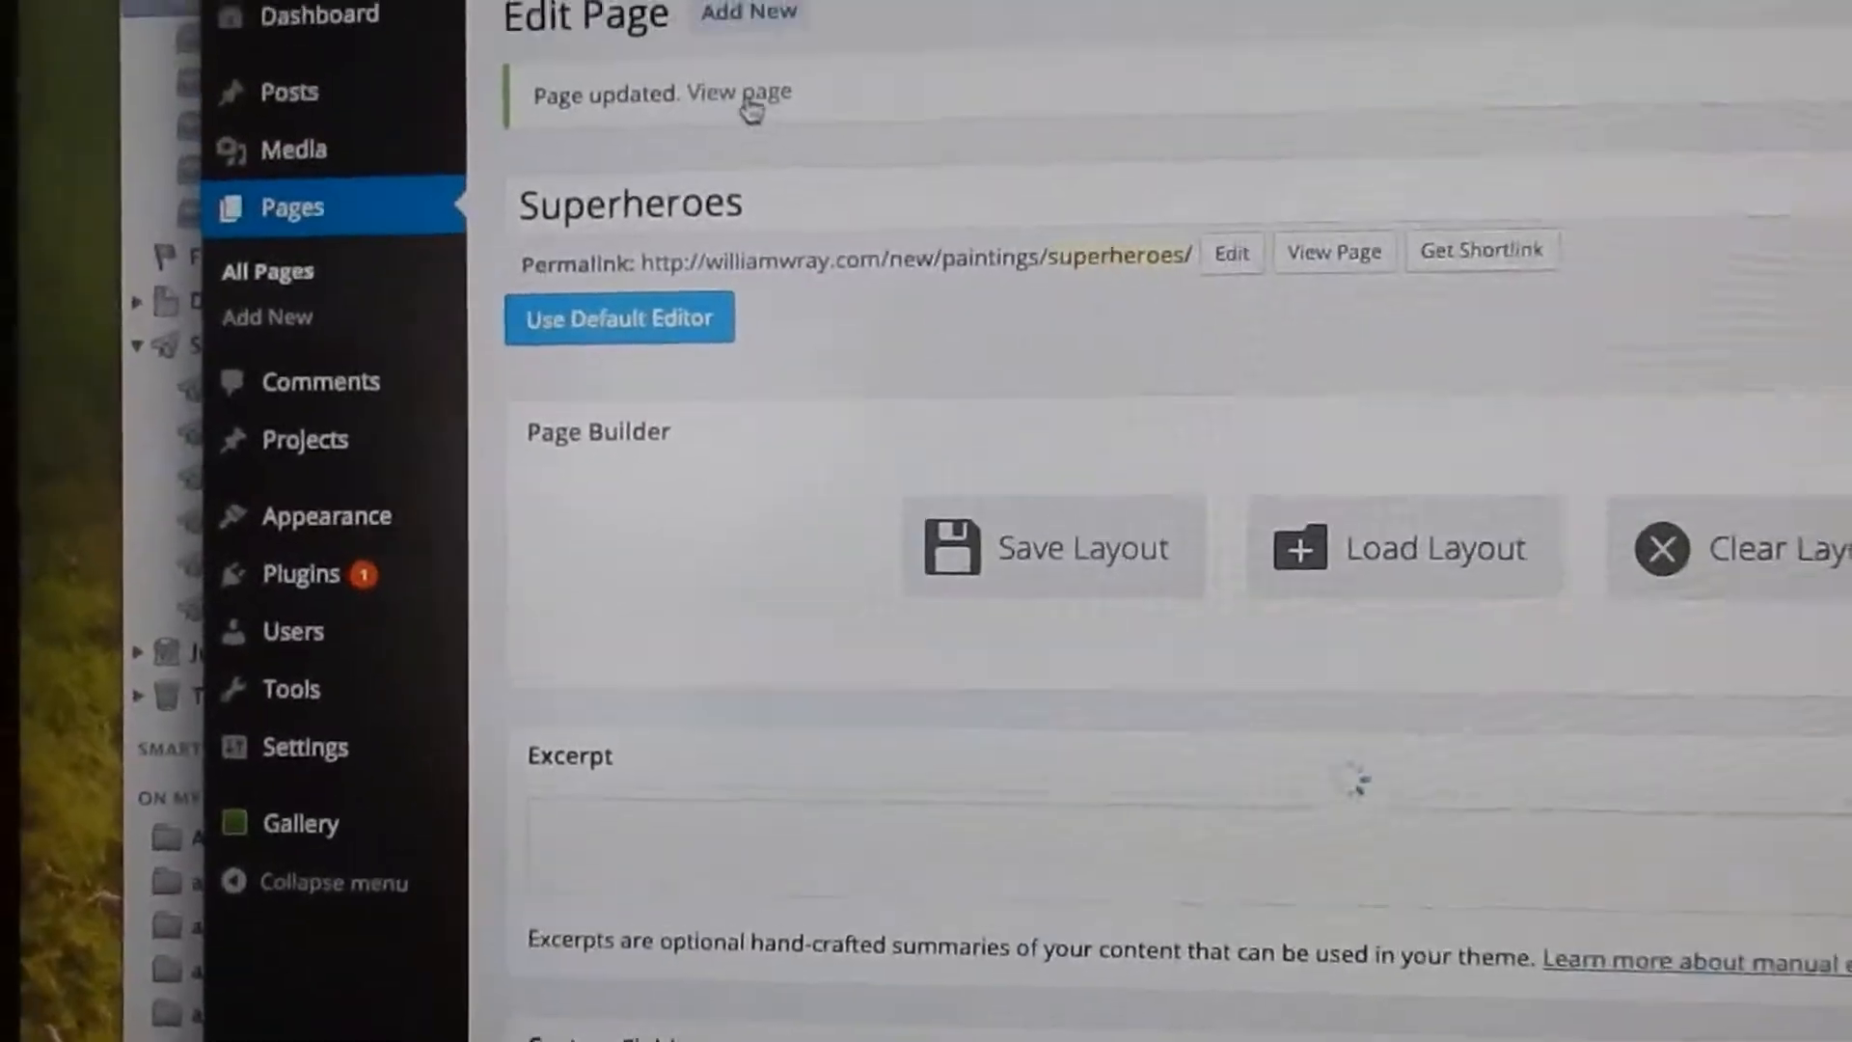